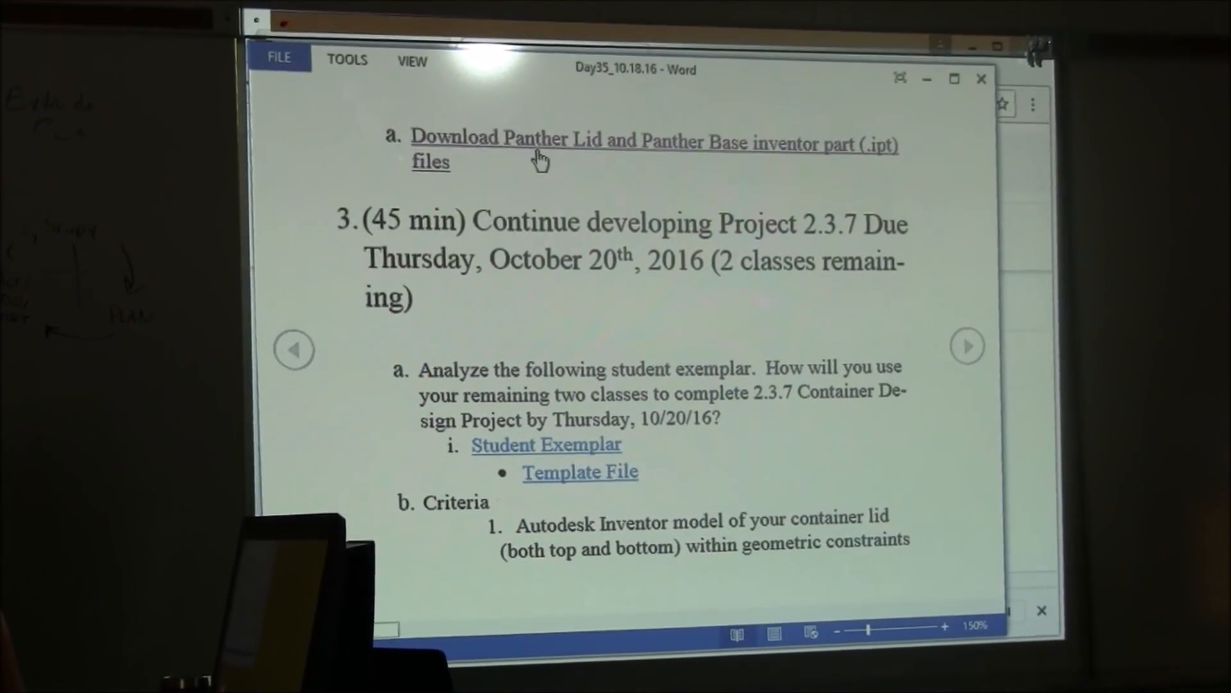
pyautogui.moveTo(718, 169)
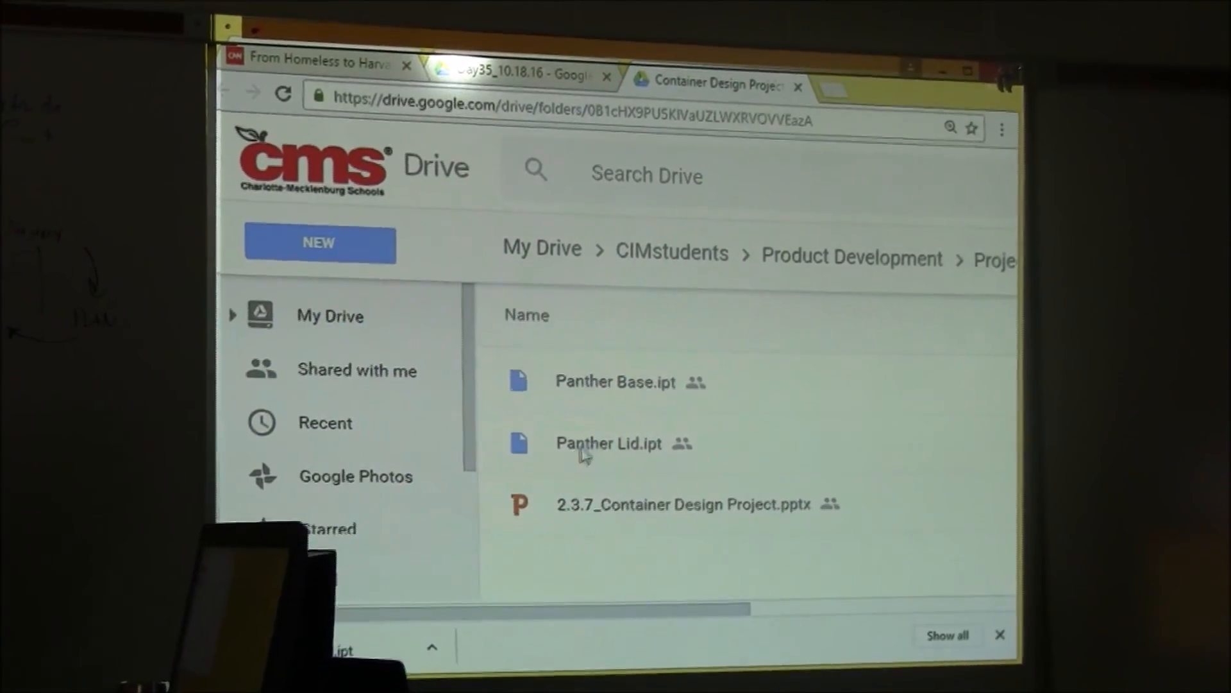
# Step: Download the Panther Lid.ipt part file from the shared Drive folder
pyautogui.click(608, 442)
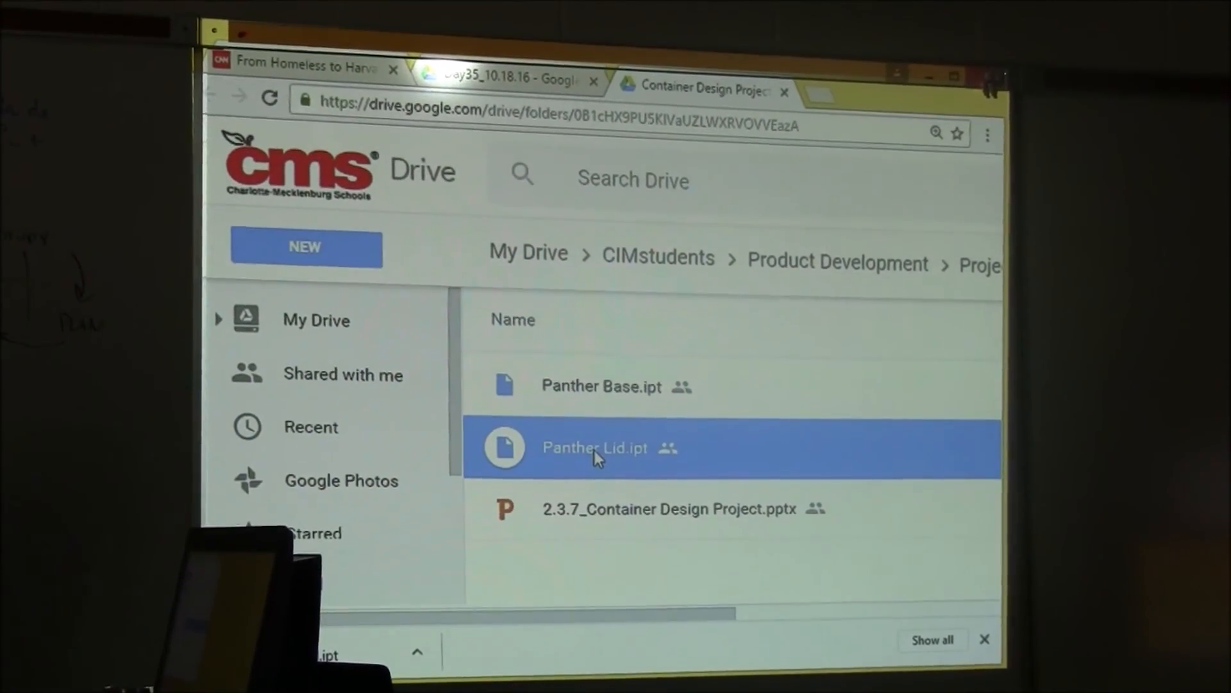
pyautogui.doubleClick(594, 447)
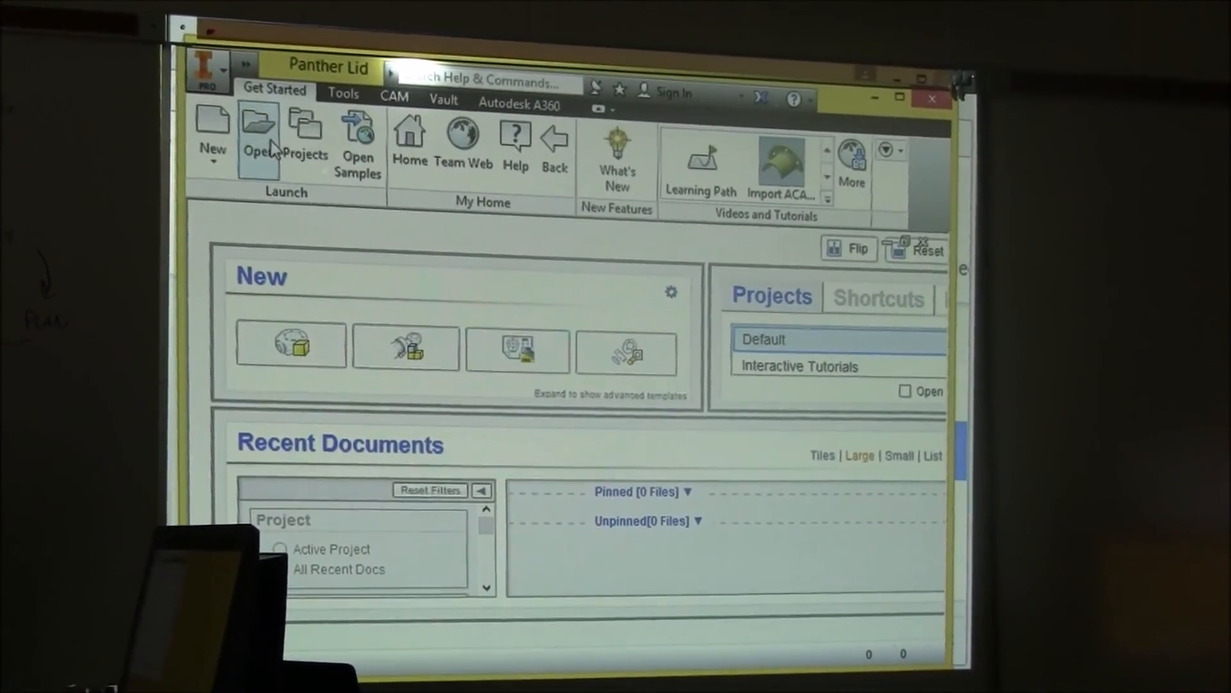
# Step: Open the Jordan TOP Lid file from the Open dialog
pyautogui.click(258, 138)
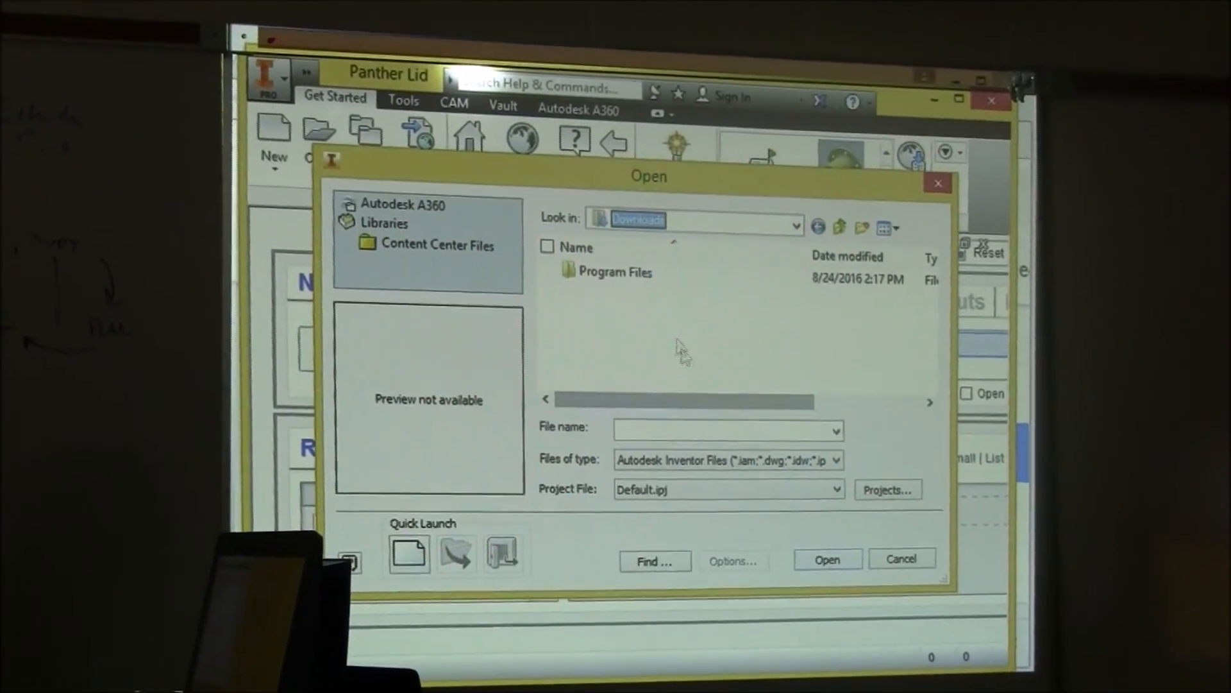
pyautogui.click(796, 226)
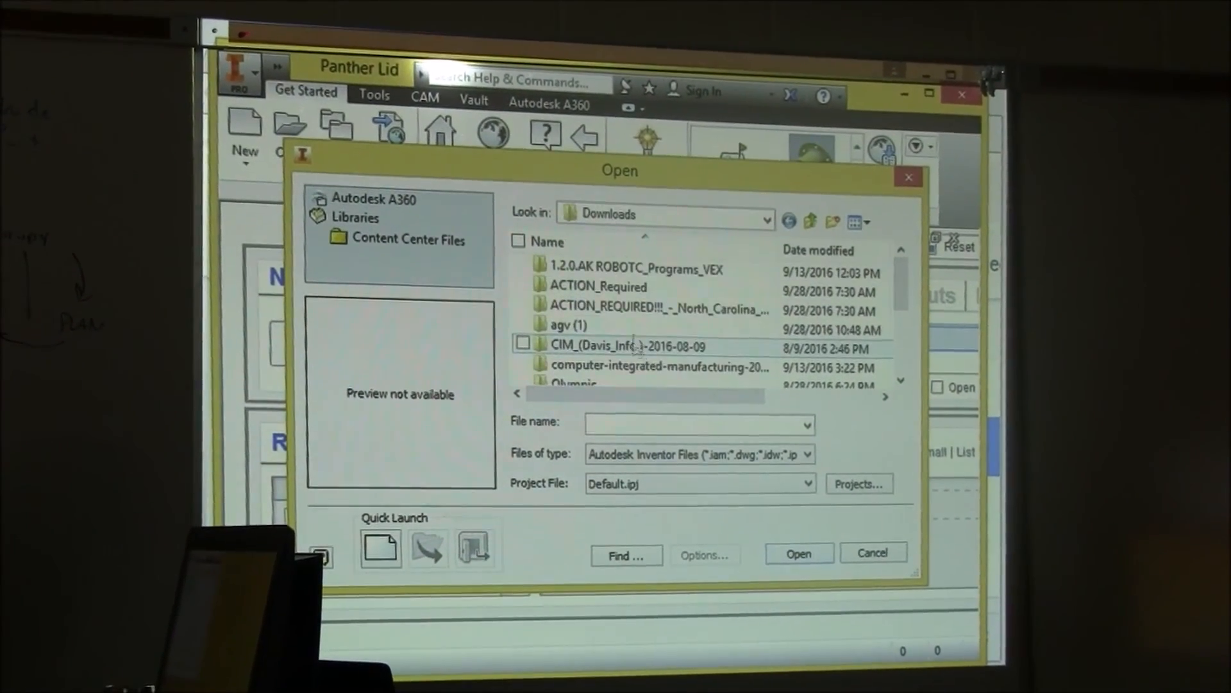
pyautogui.click(585, 352)
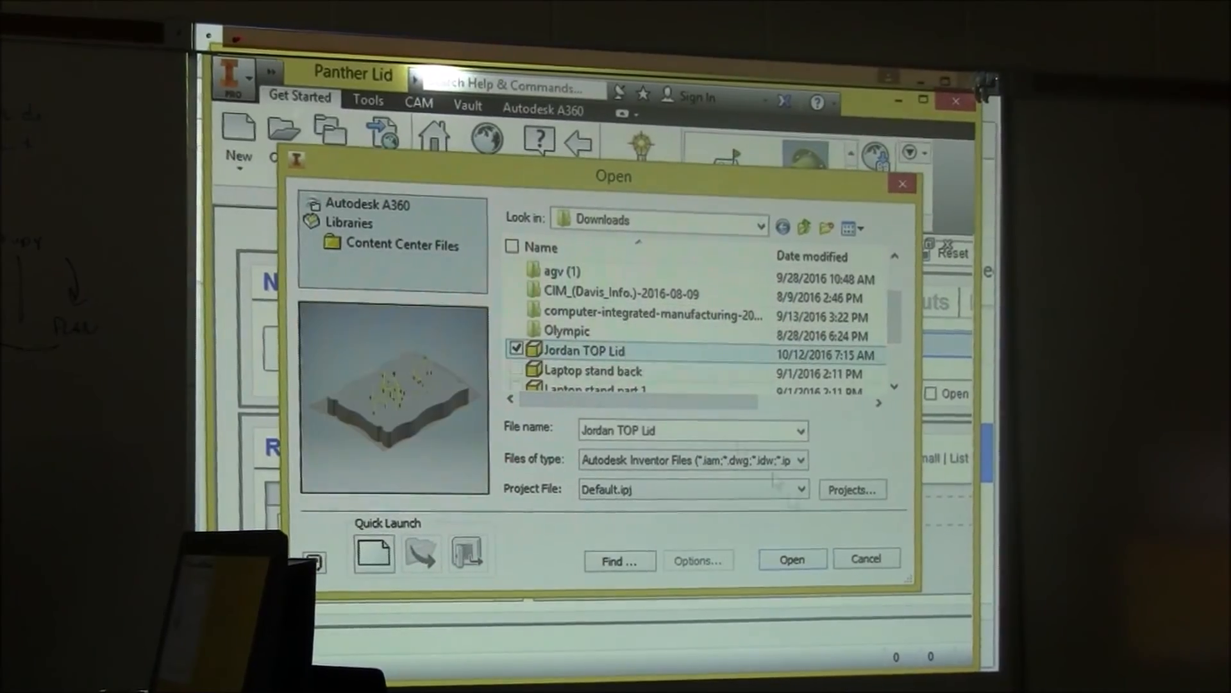
pyautogui.click(791, 558)
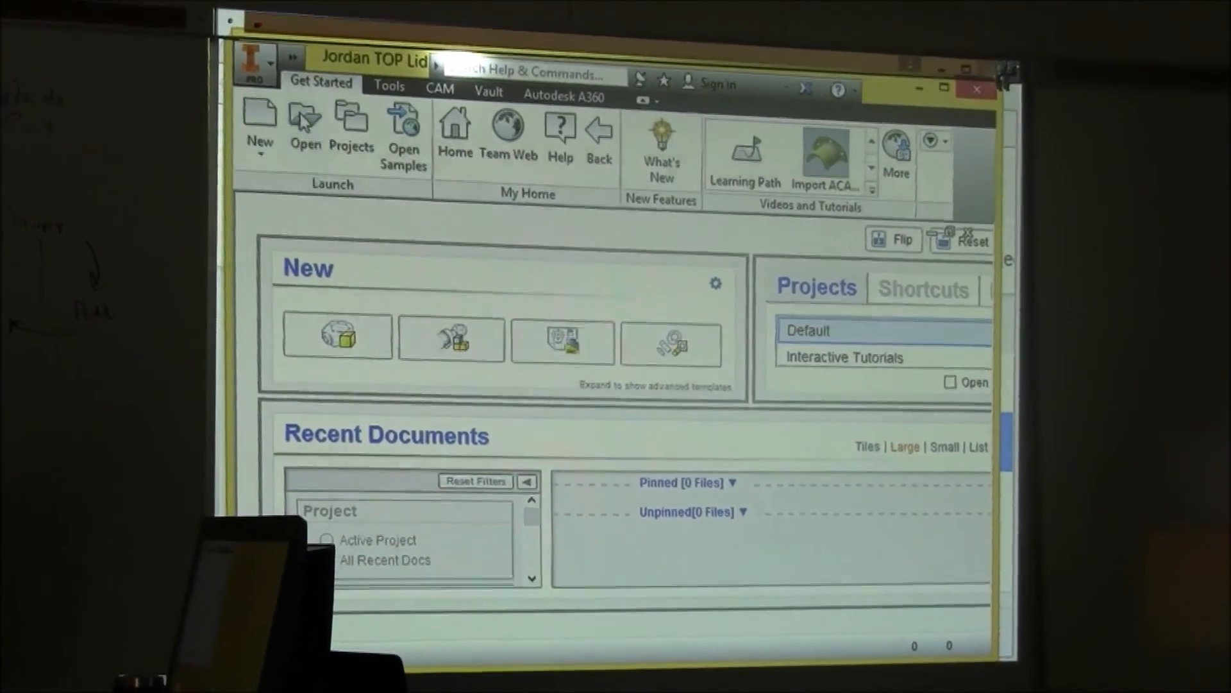
# Step: Open the downloaded Panther Lid part from the Downloads folder
pyautogui.click(305, 126)
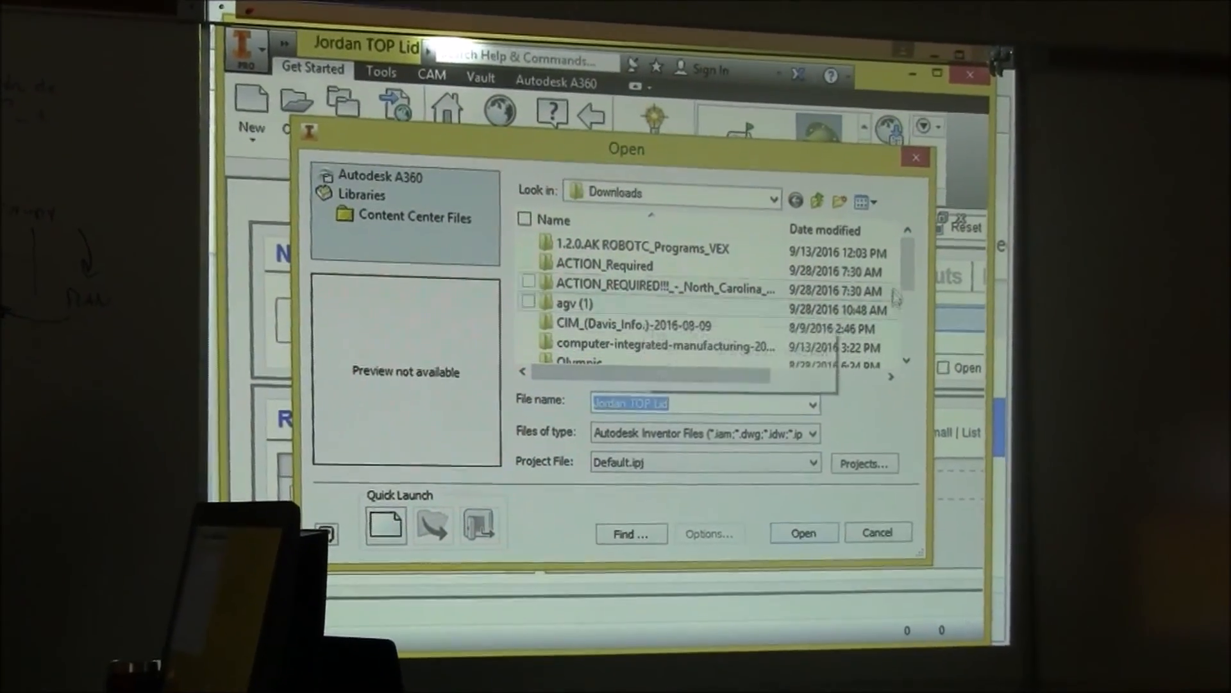
pyautogui.scroll(-3)
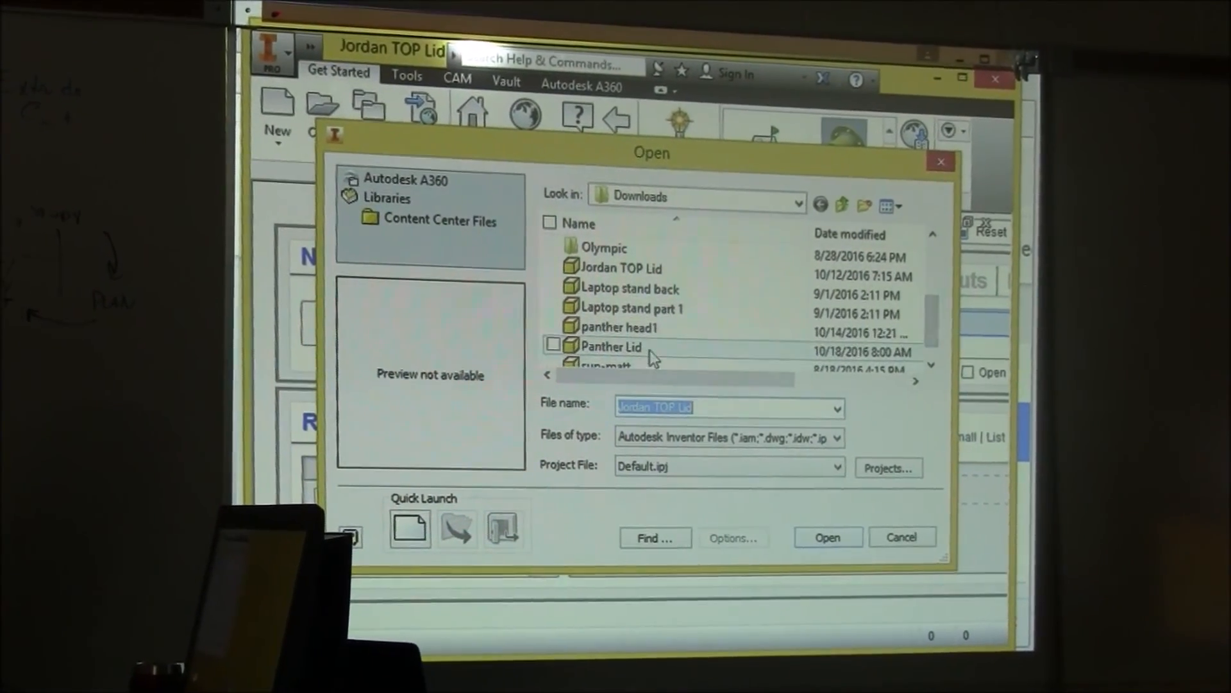
pyautogui.click(613, 346)
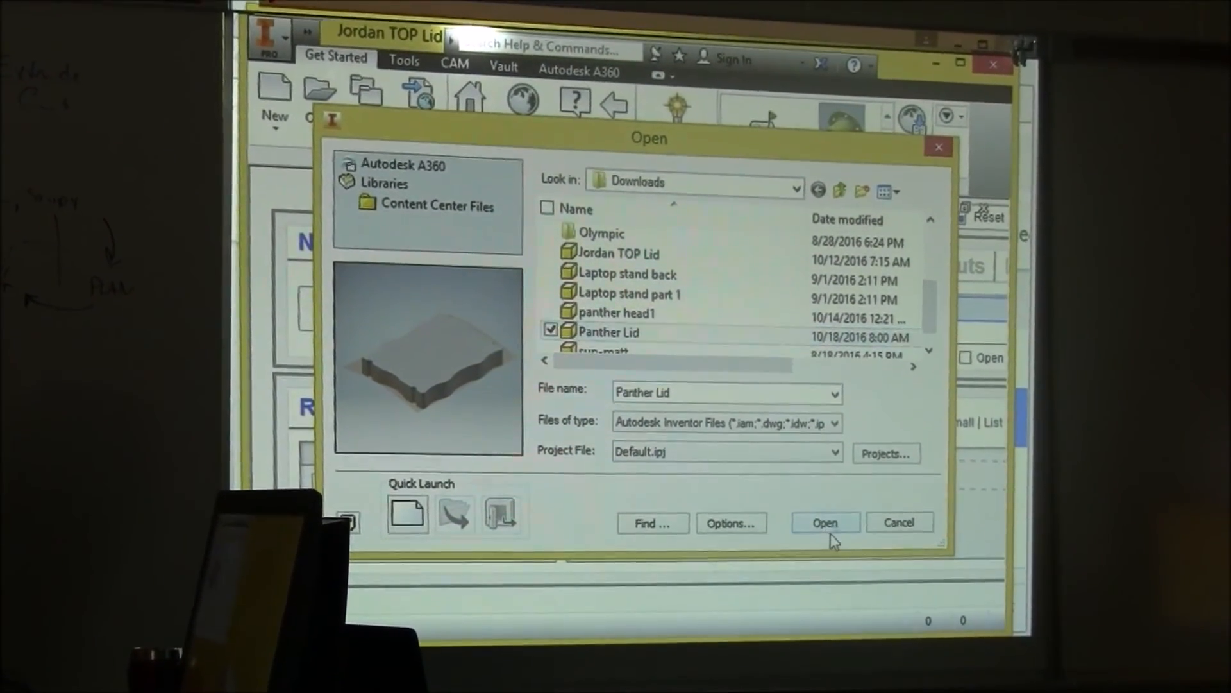
pyautogui.click(824, 522)
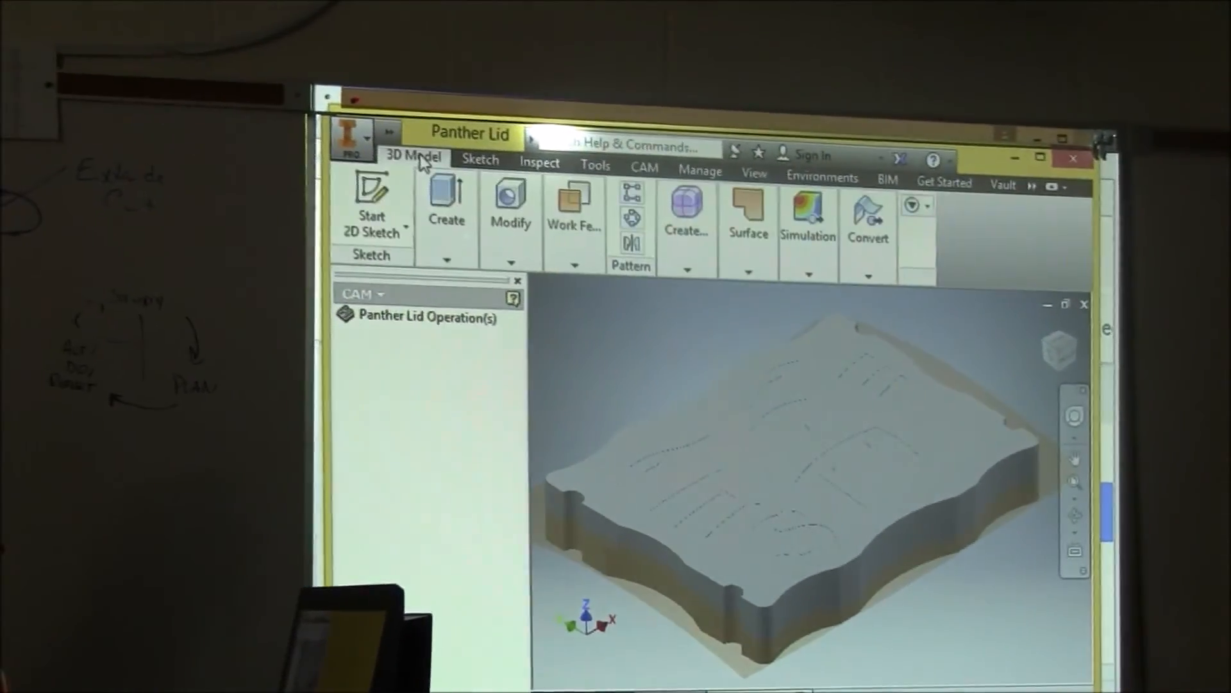
# Step: Switch the browser to list the Panther Lid's modelling features
pyautogui.click(362, 293)
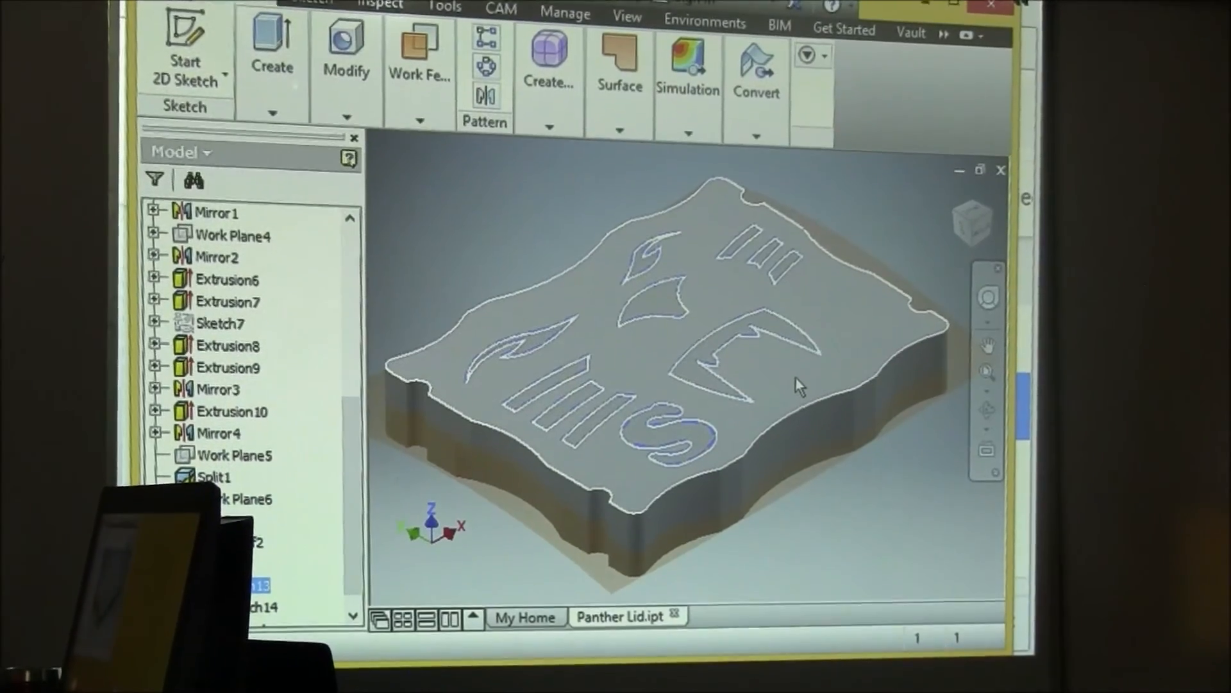
# Step: Hide the lettering sketch outlines on the lid and bring up the CAM milling tools
pyautogui.rightClick(796, 385)
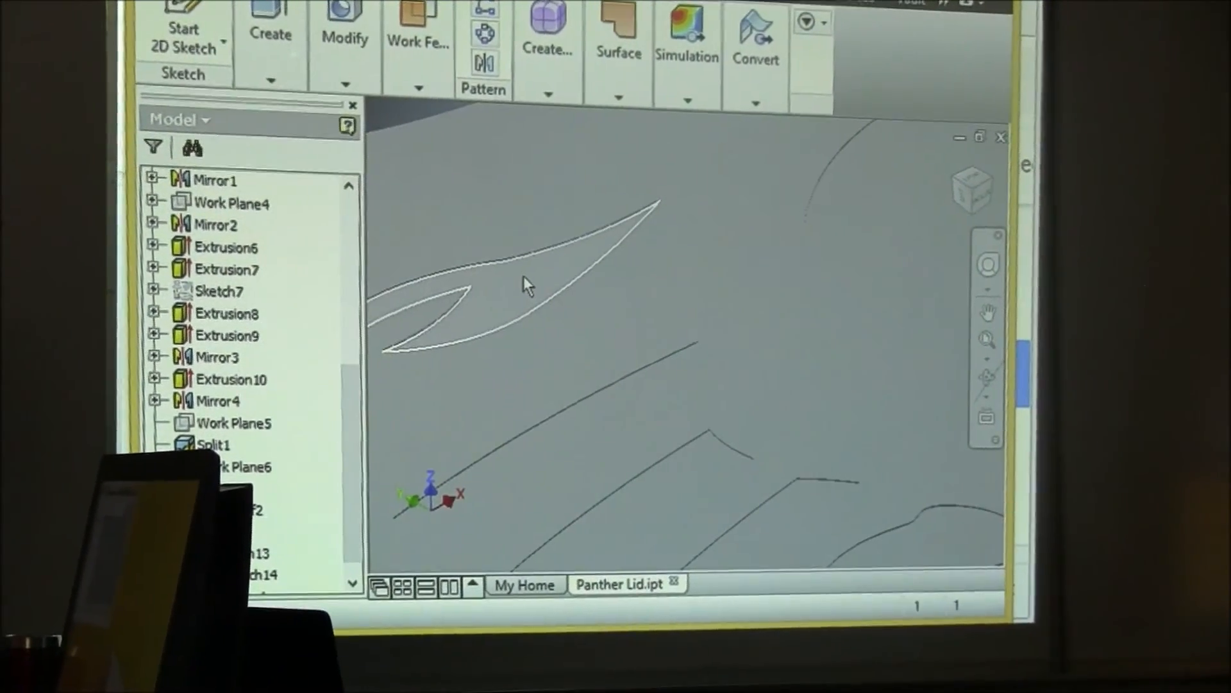
pyautogui.click(526, 285)
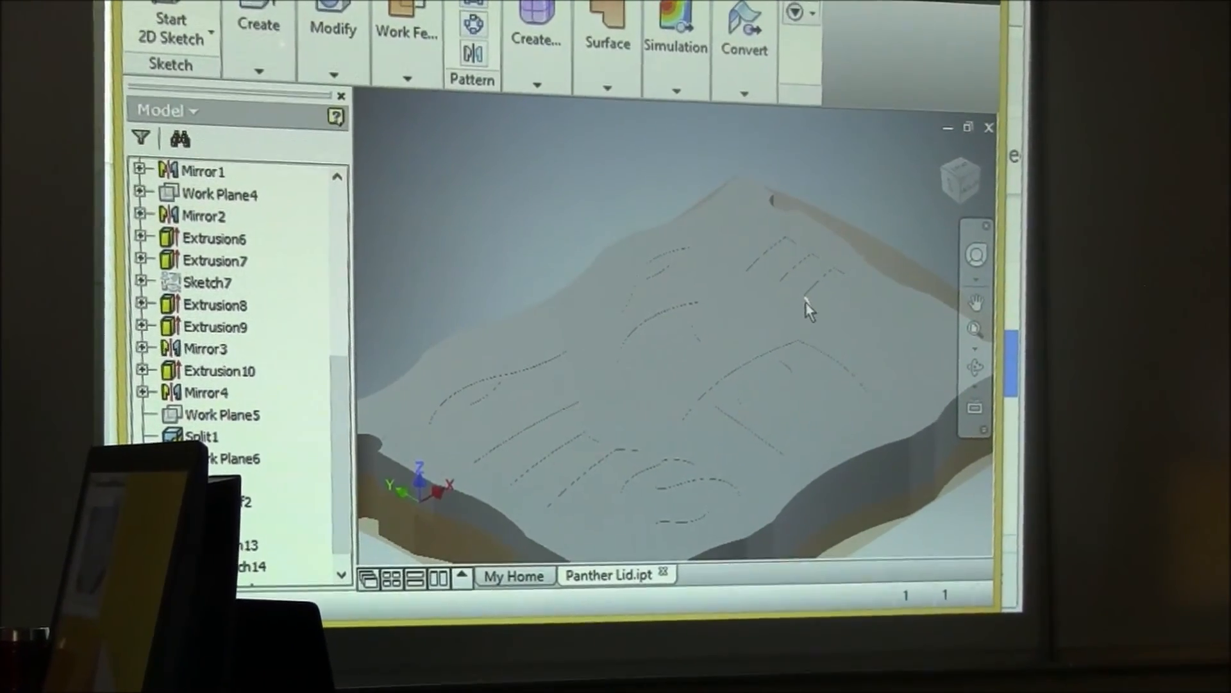
pyautogui.click(407, 31)
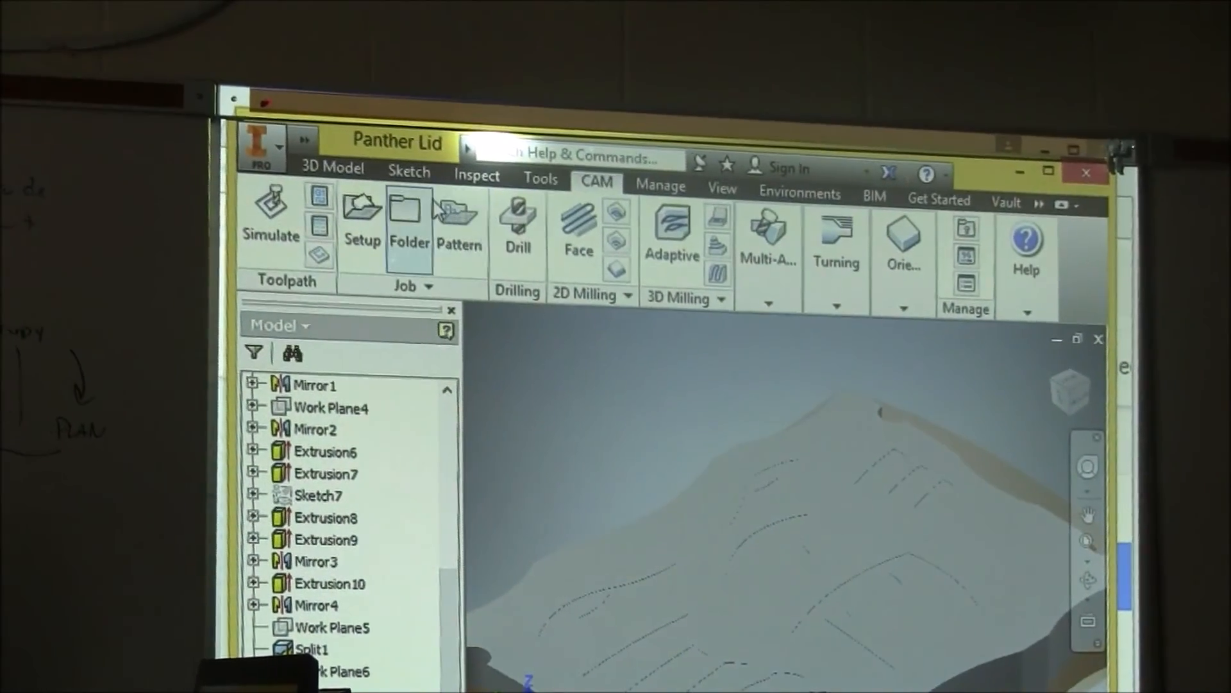
# Step: Set the setup's stock mode to From solid so it follows the lid body
pyautogui.click(278, 268)
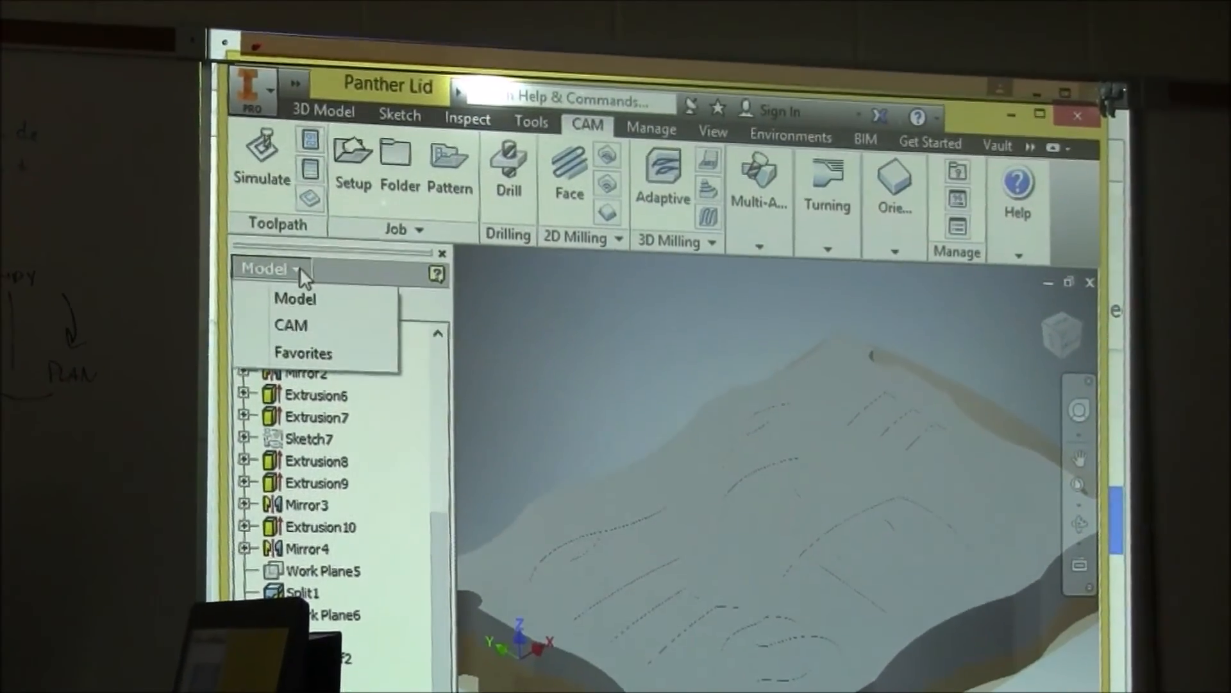
pyautogui.click(292, 325)
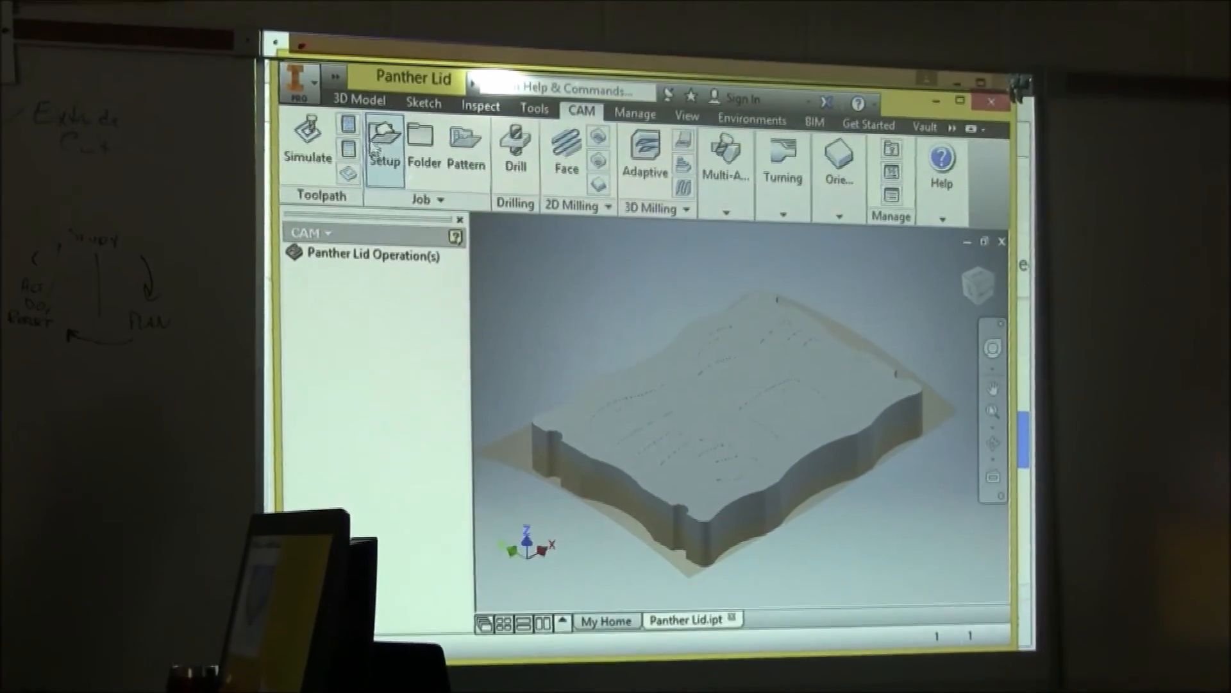
pyautogui.click(384, 145)
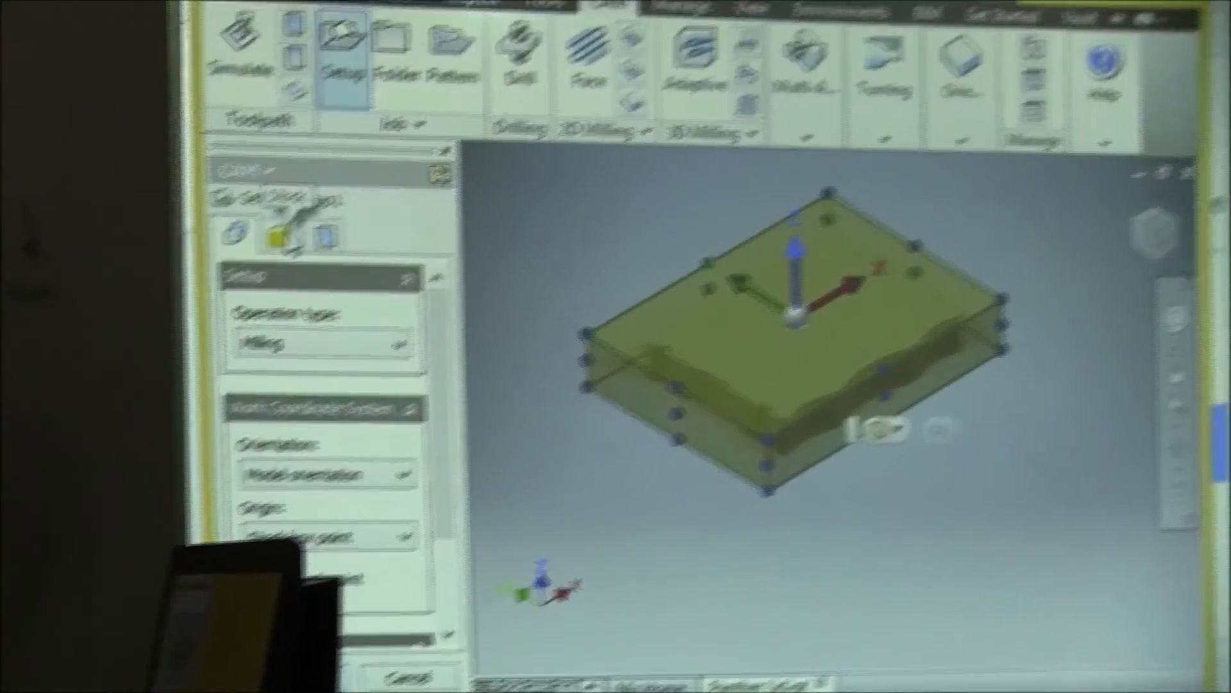
pyautogui.click(318, 251)
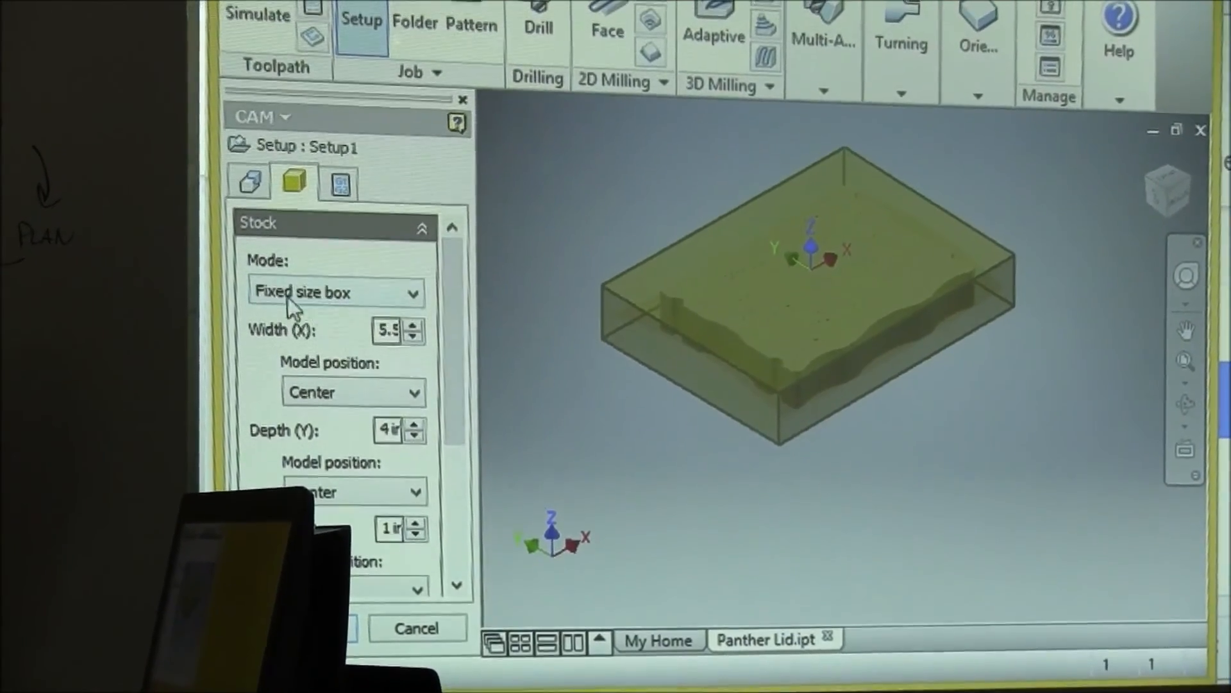
pyautogui.scroll(-3)
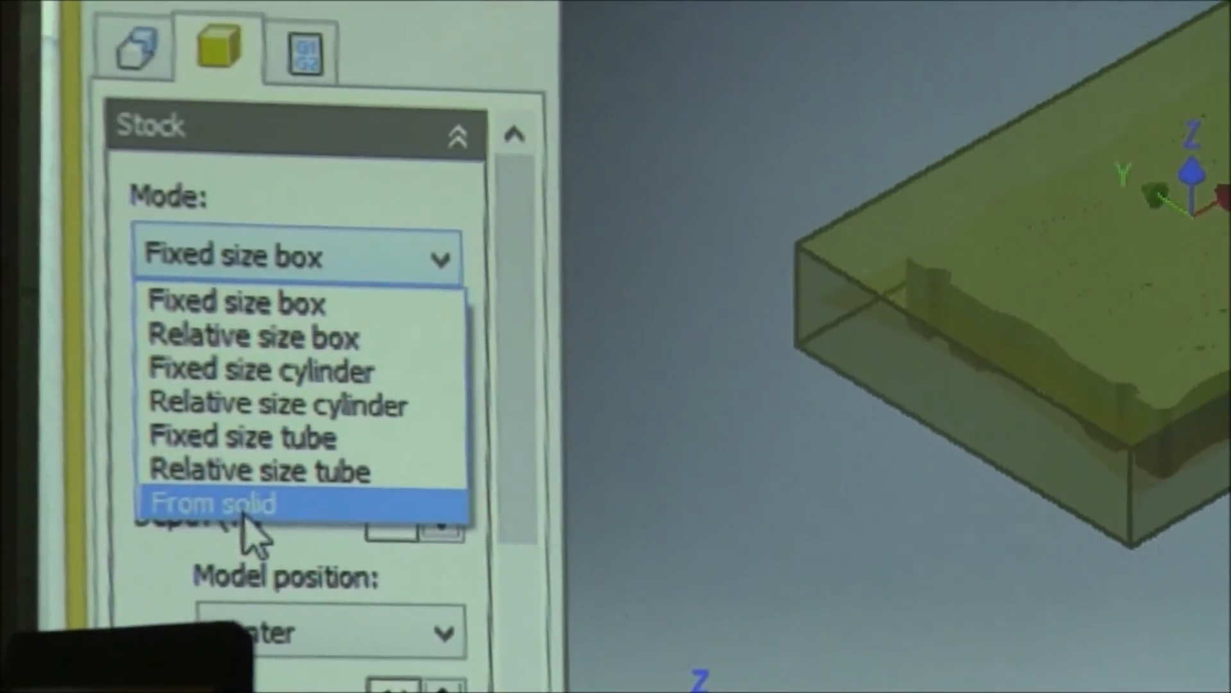
pyautogui.click(219, 503)
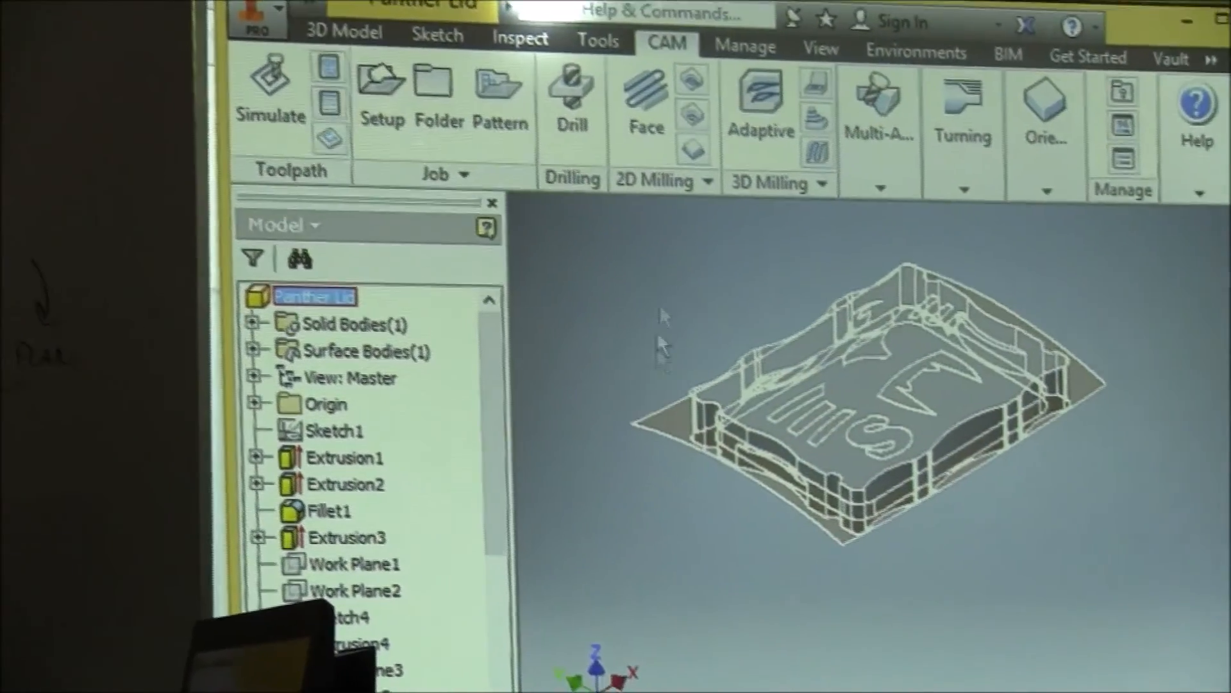
# Step: Rotate the lid's solid body with Move Bodies so its bottom faces up
pyautogui.click(342, 33)
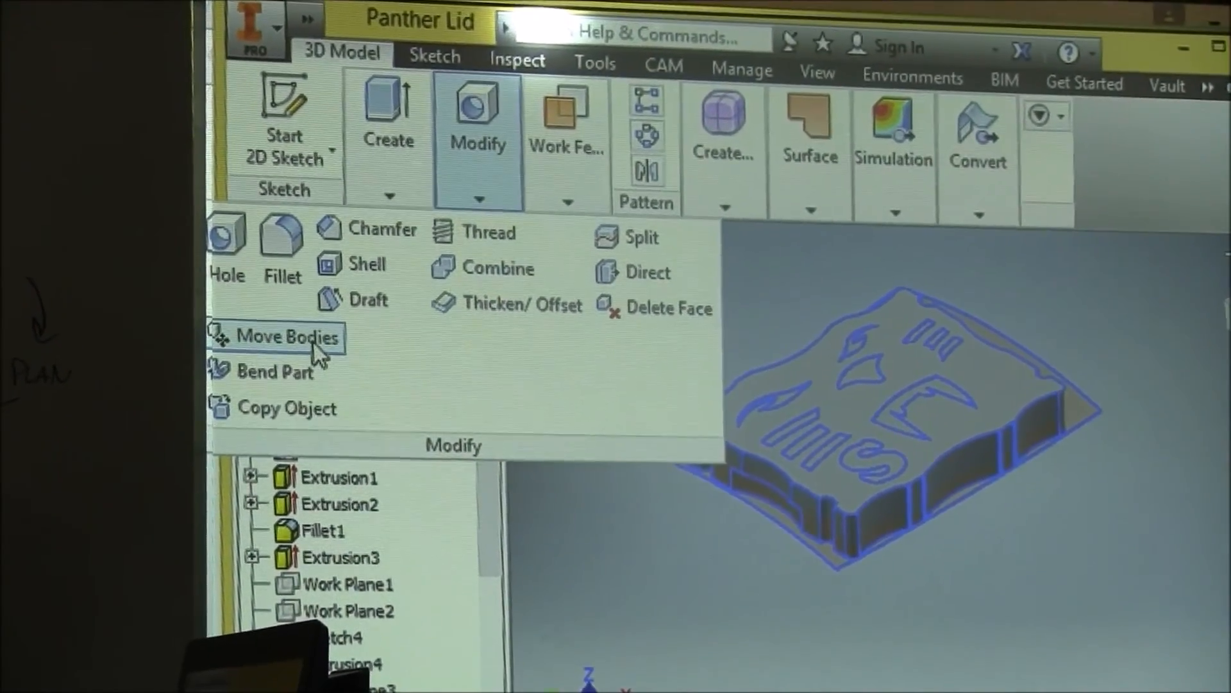
pyautogui.click(281, 335)
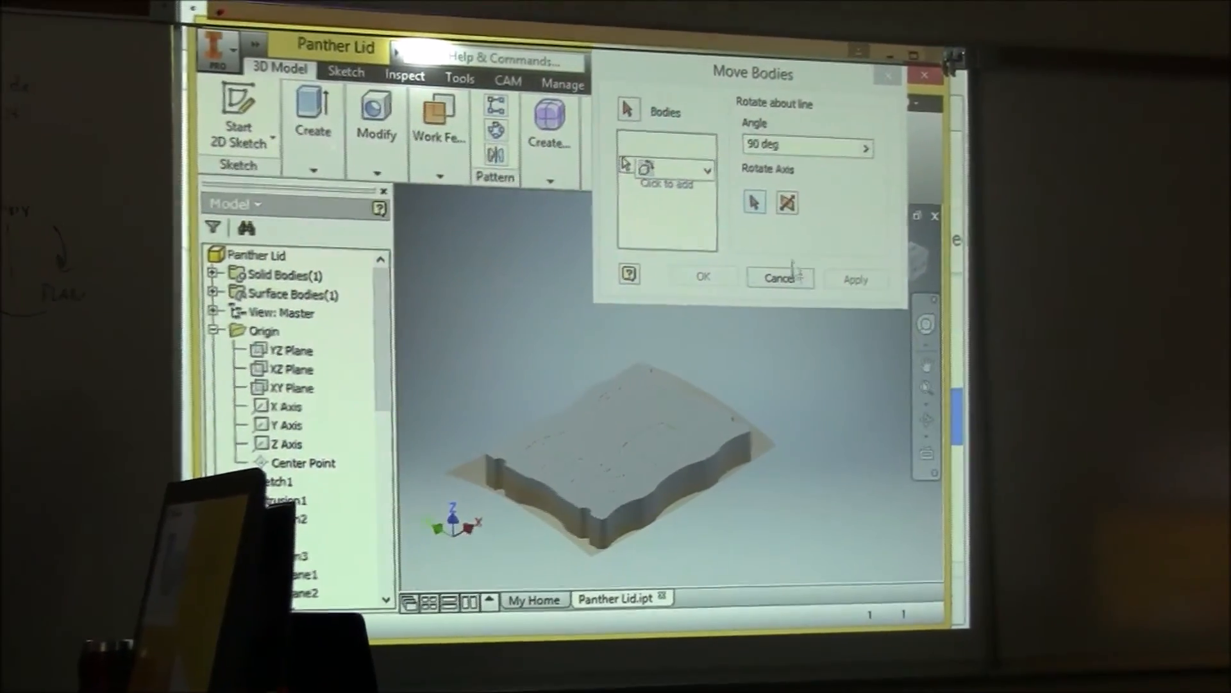
pyautogui.click(780, 277)
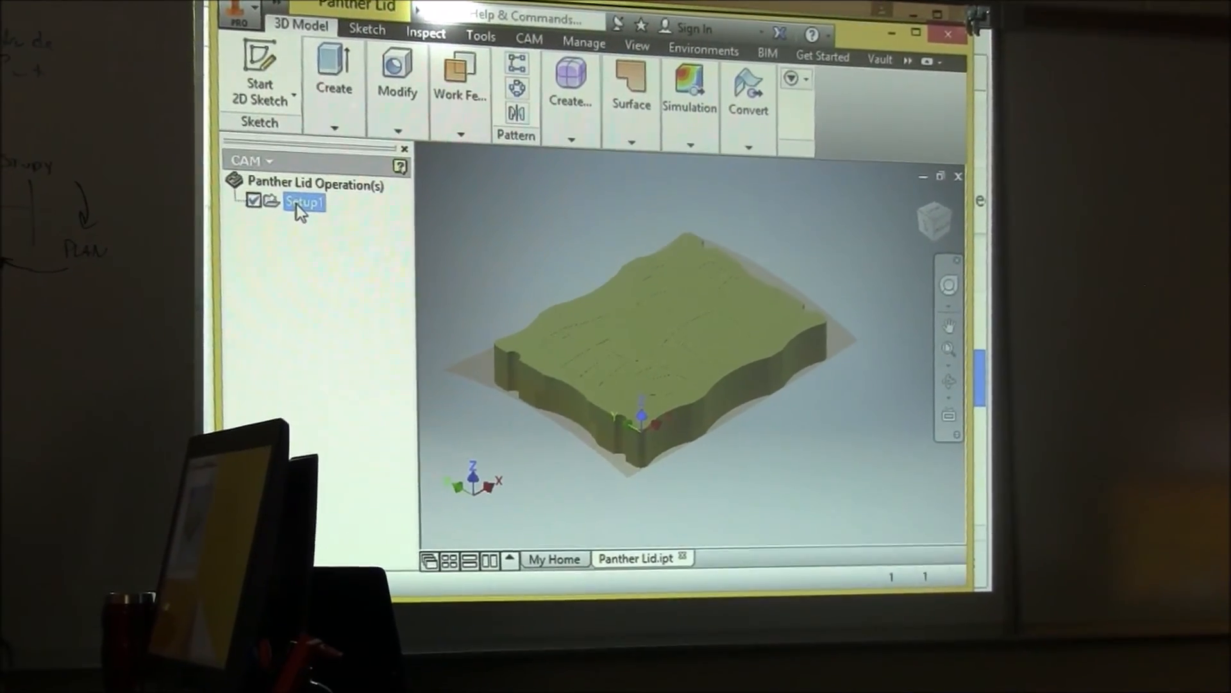
# Step: Add a 2D Pocket roughing operation, 2D Pocket1, to Setup1
pyautogui.click(530, 40)
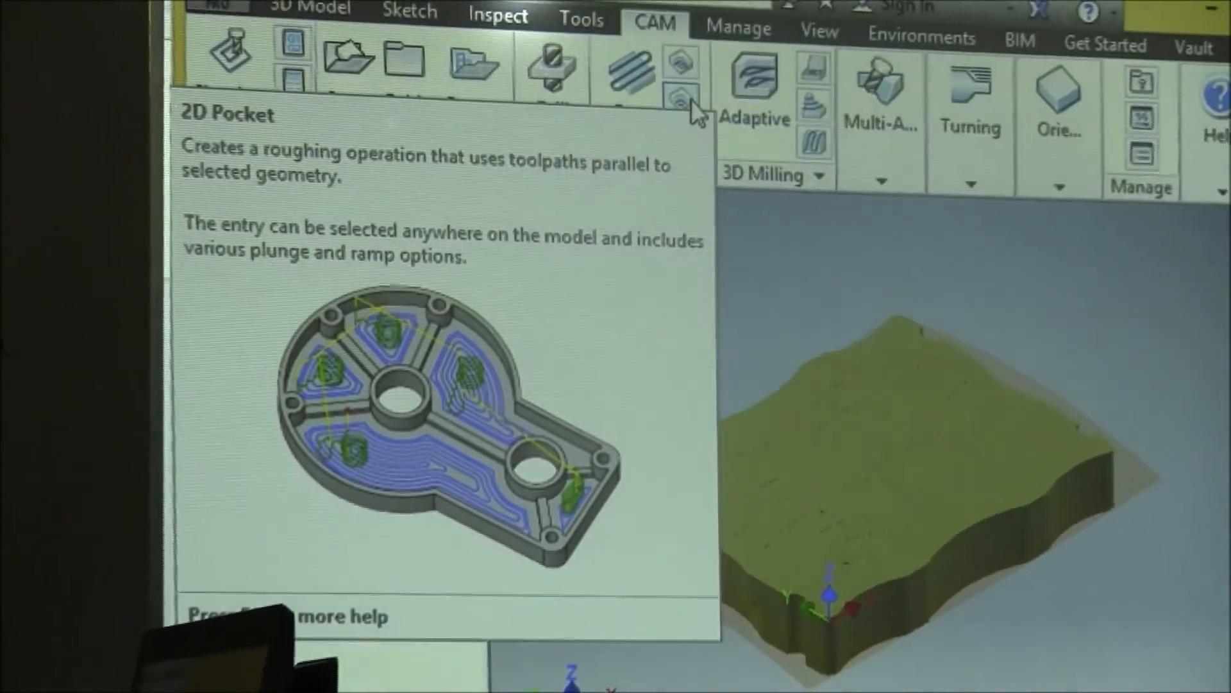
pyautogui.click(680, 99)
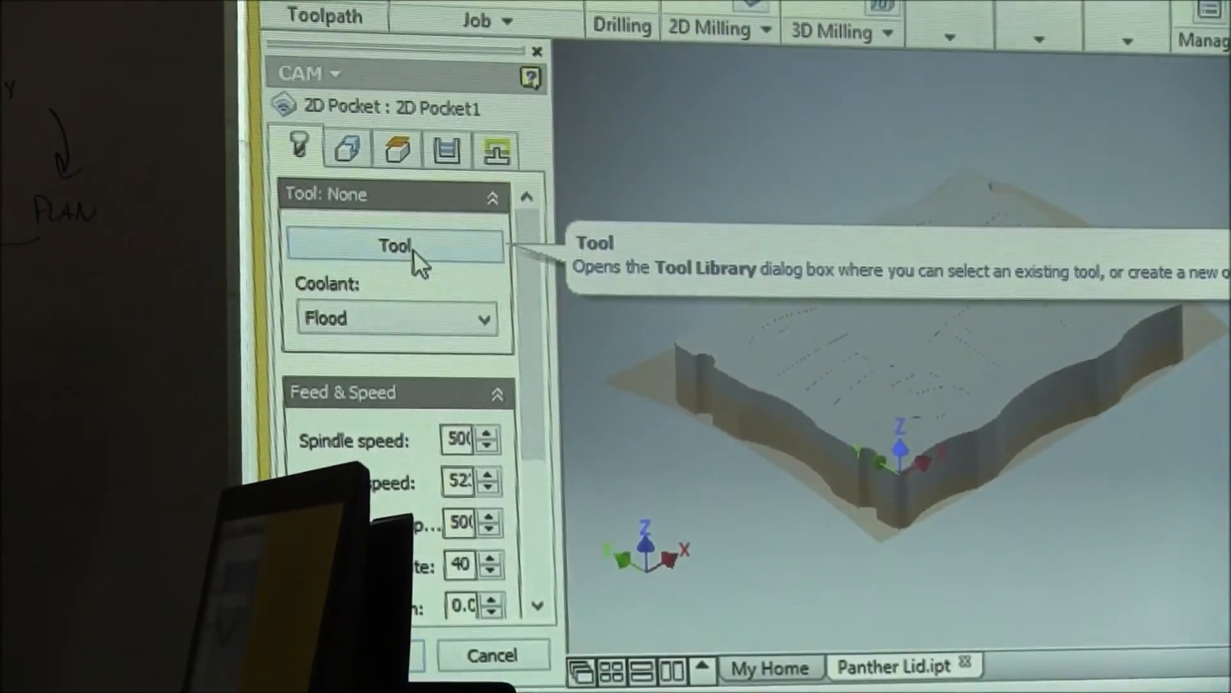
# Step: Choose the #5 Ø0.01" 30° tapered engraver in the tool library
pyautogui.click(394, 244)
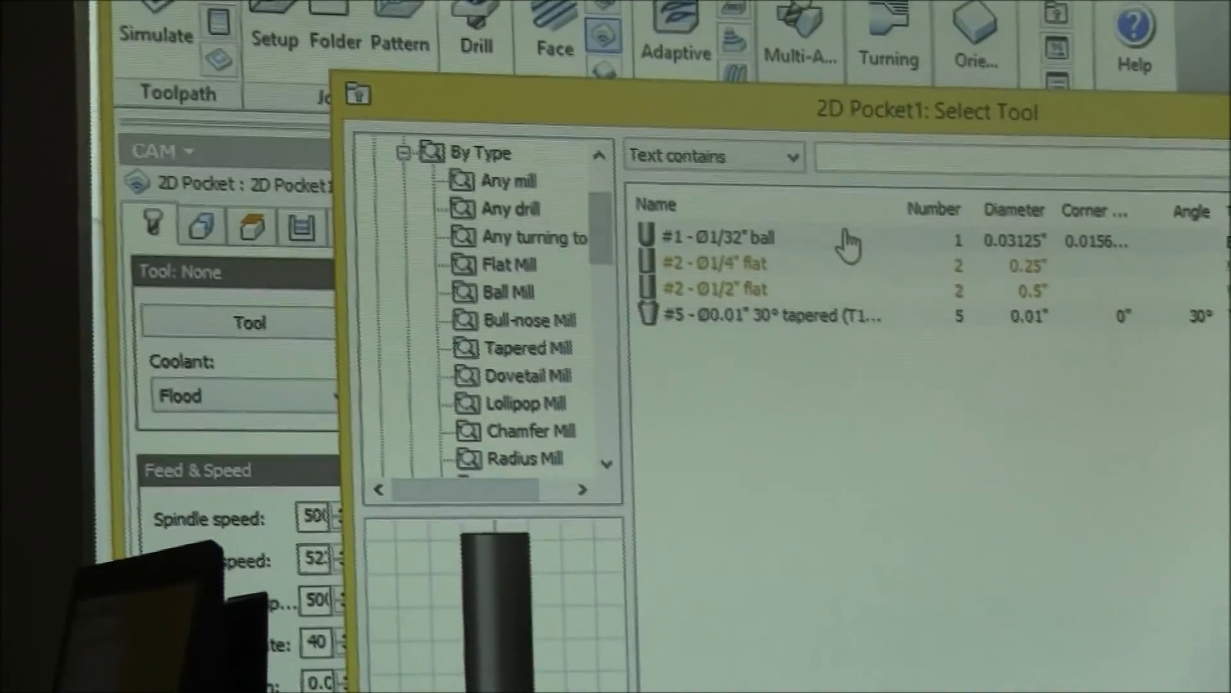
pyautogui.click(762, 315)
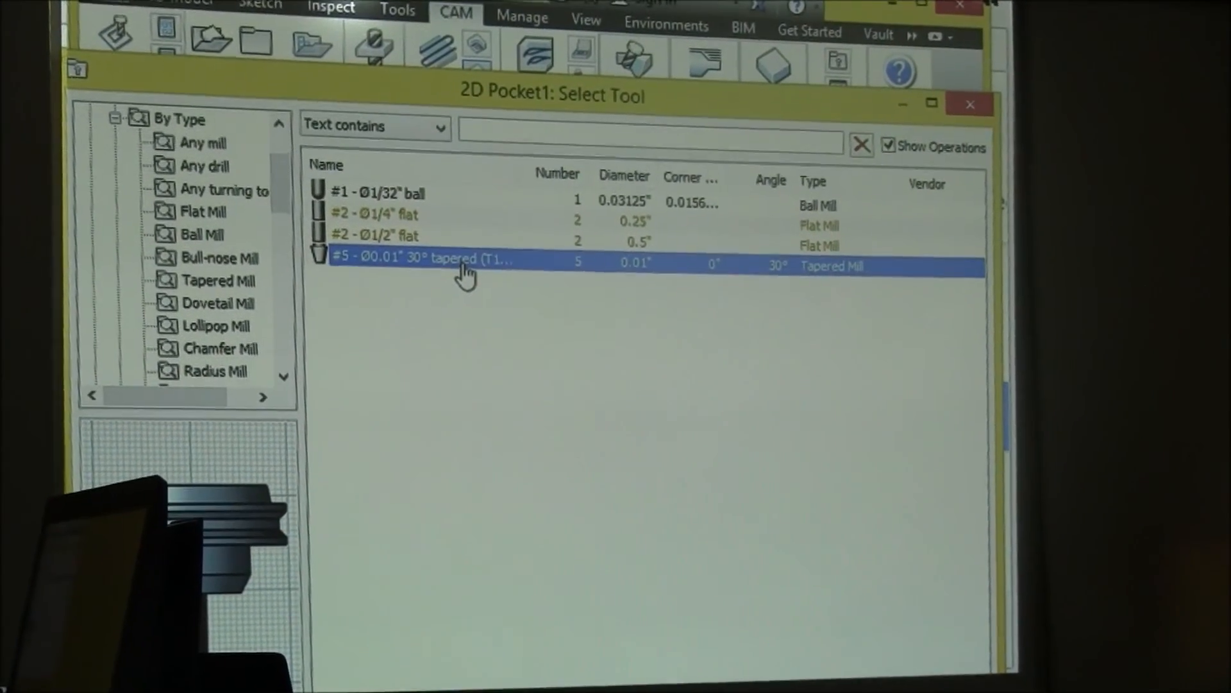
pyautogui.rightClick(467, 263)
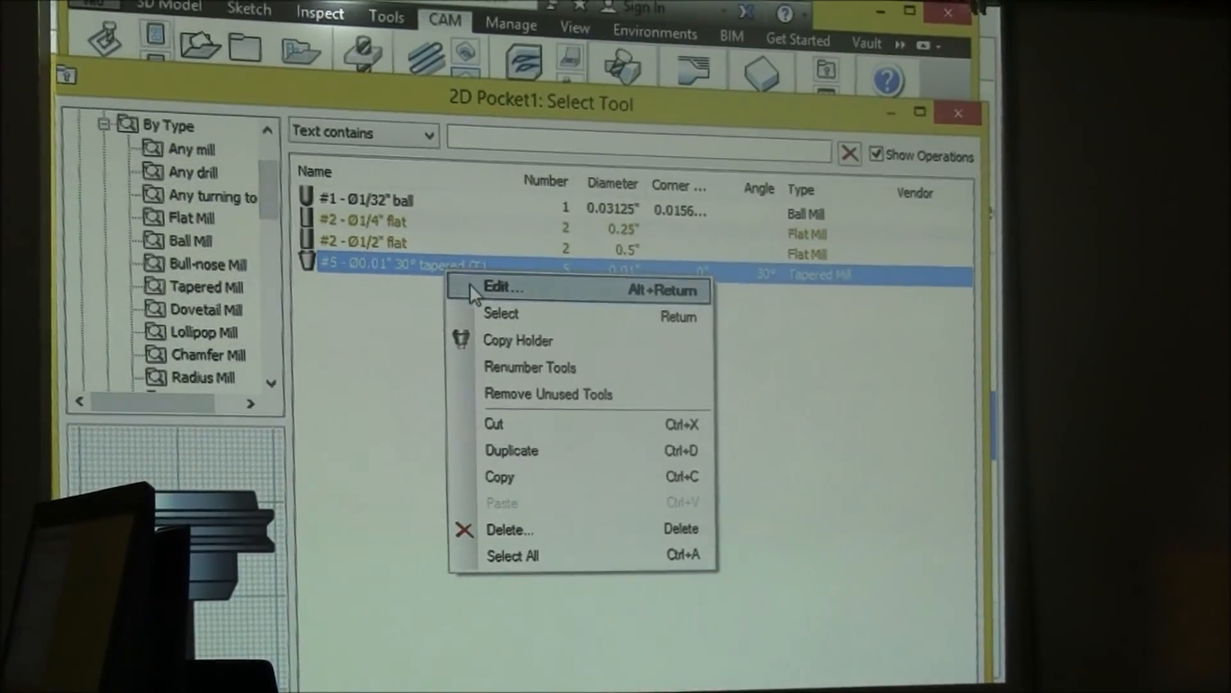
pyautogui.click(503, 288)
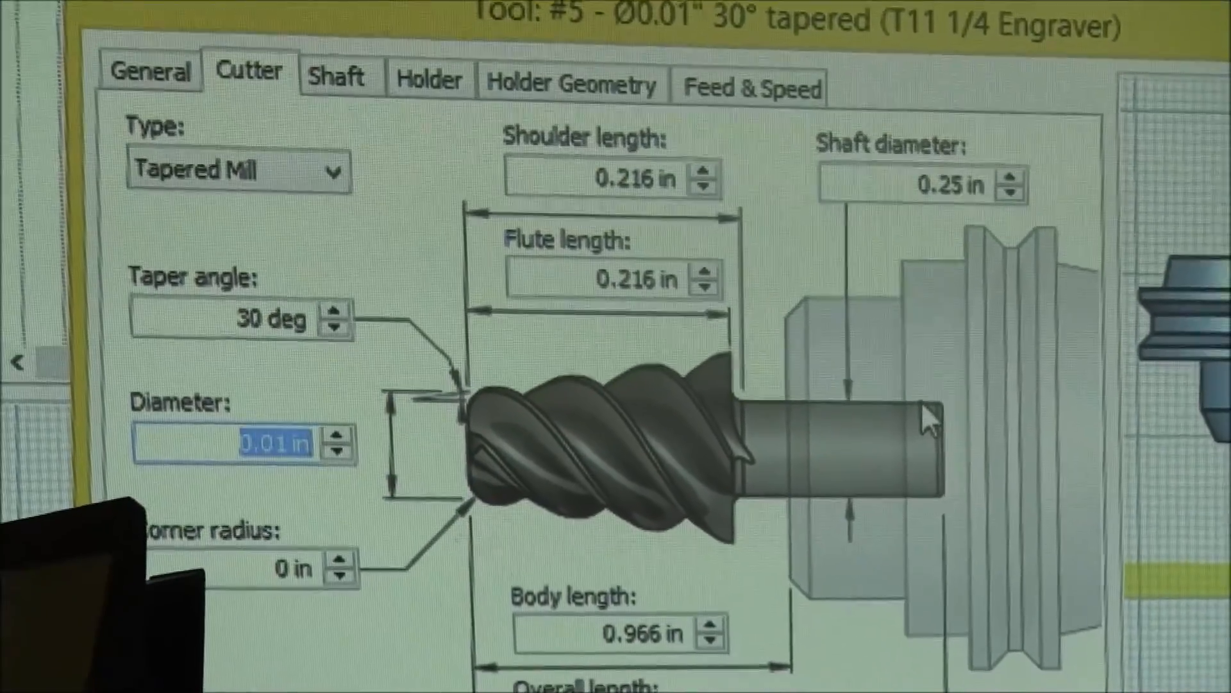
pyautogui.click(474, 247)
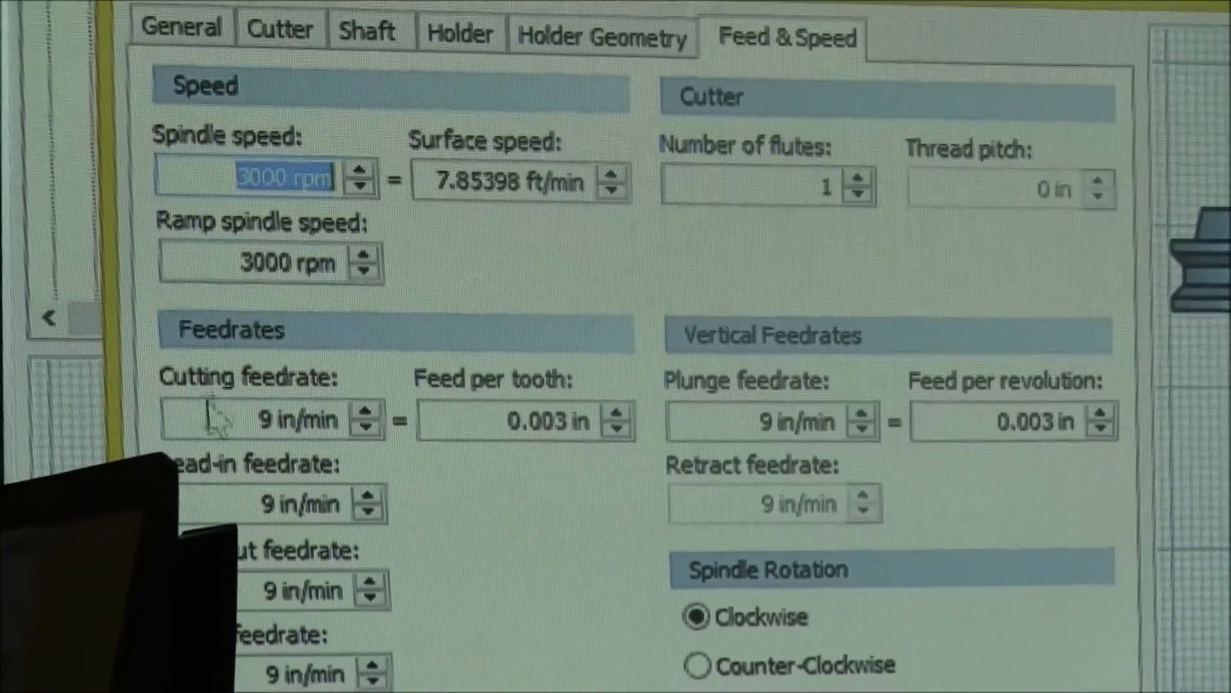
pyautogui.scroll(-3)
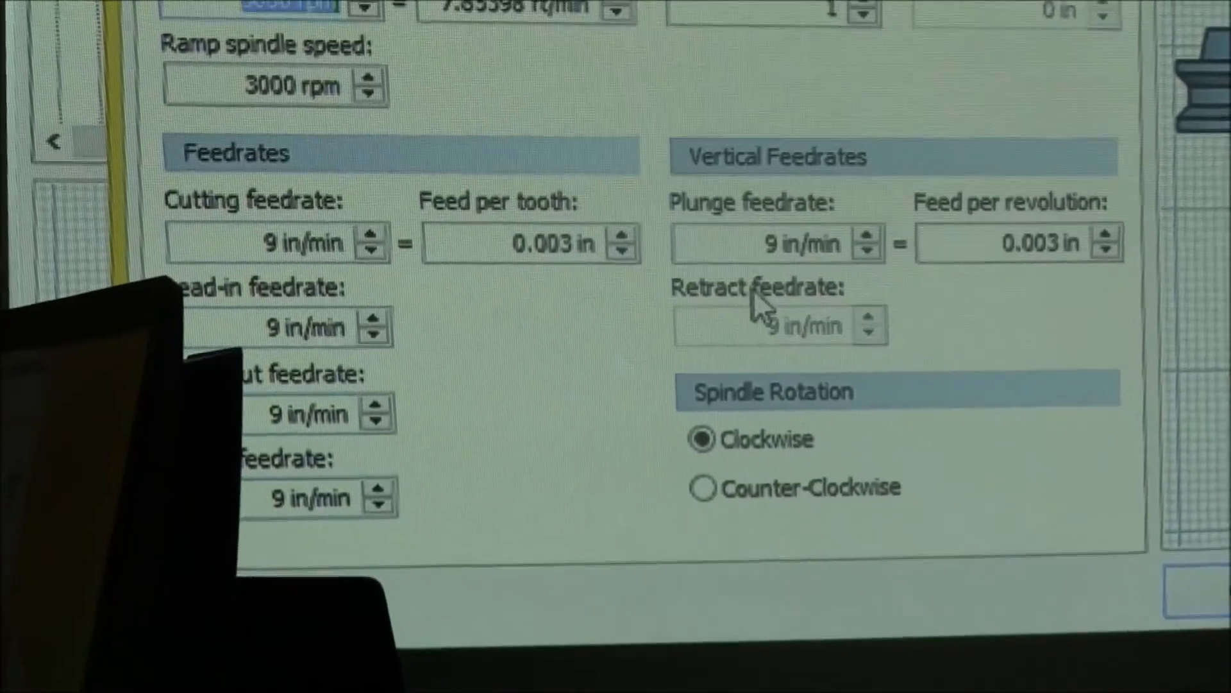
pyautogui.click(355, 116)
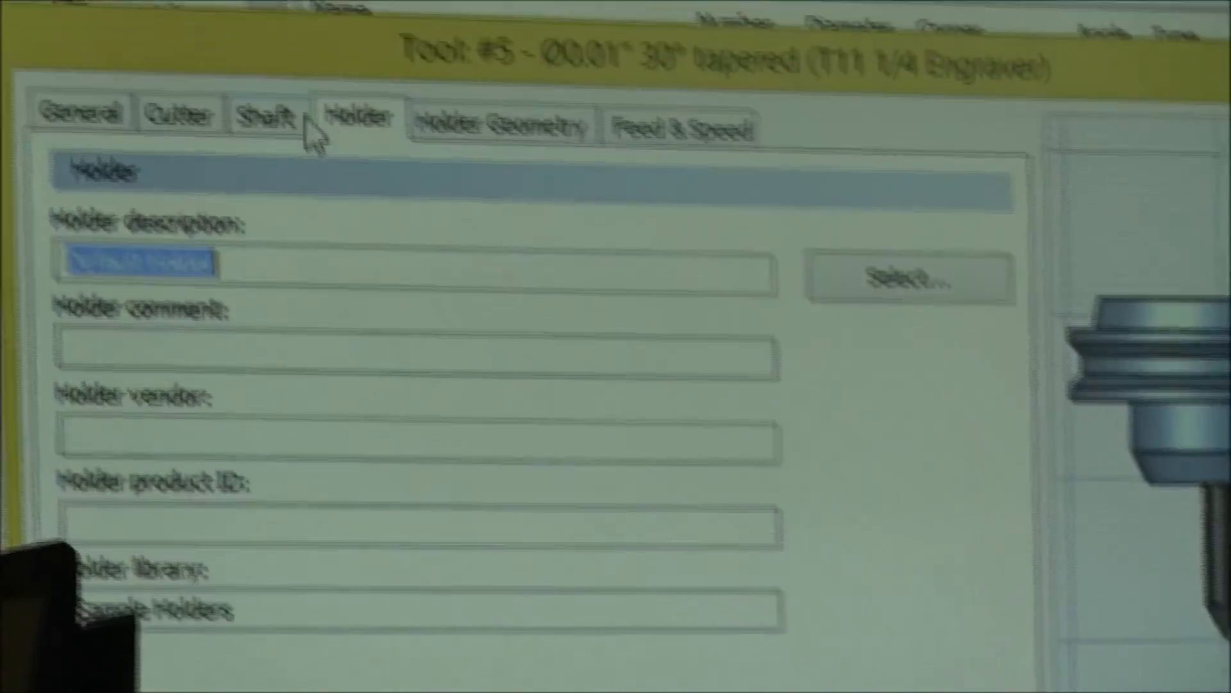
pyautogui.click(255, 49)
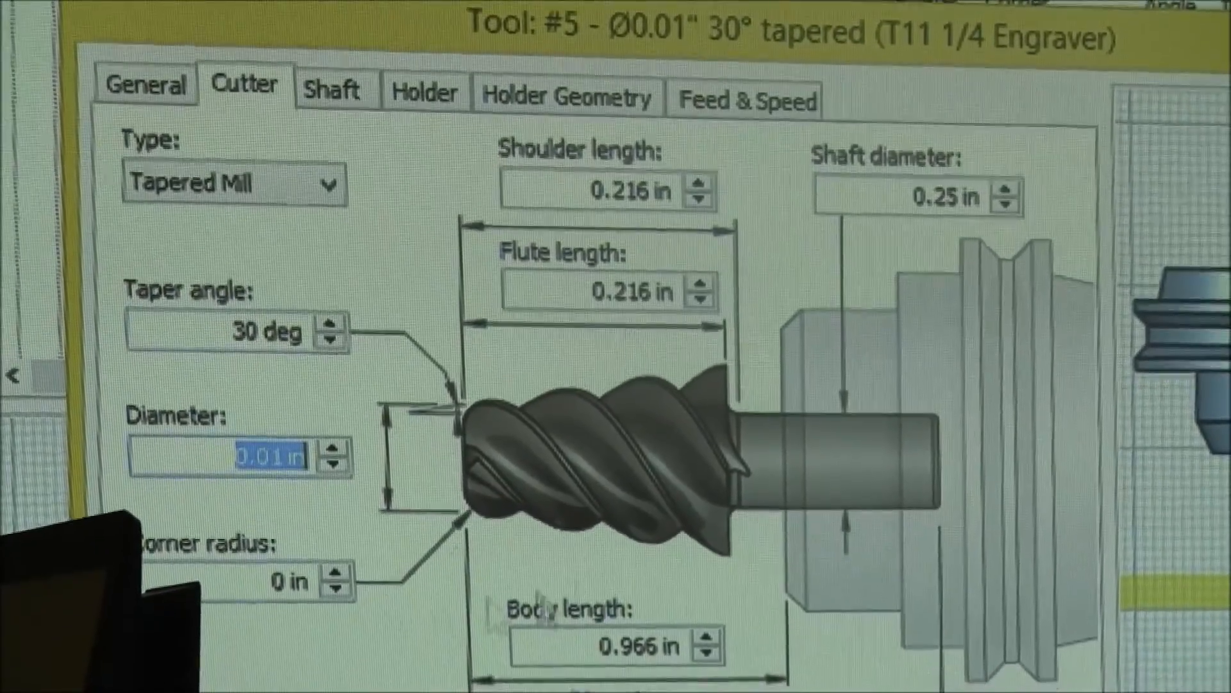
pyautogui.scroll(-3)
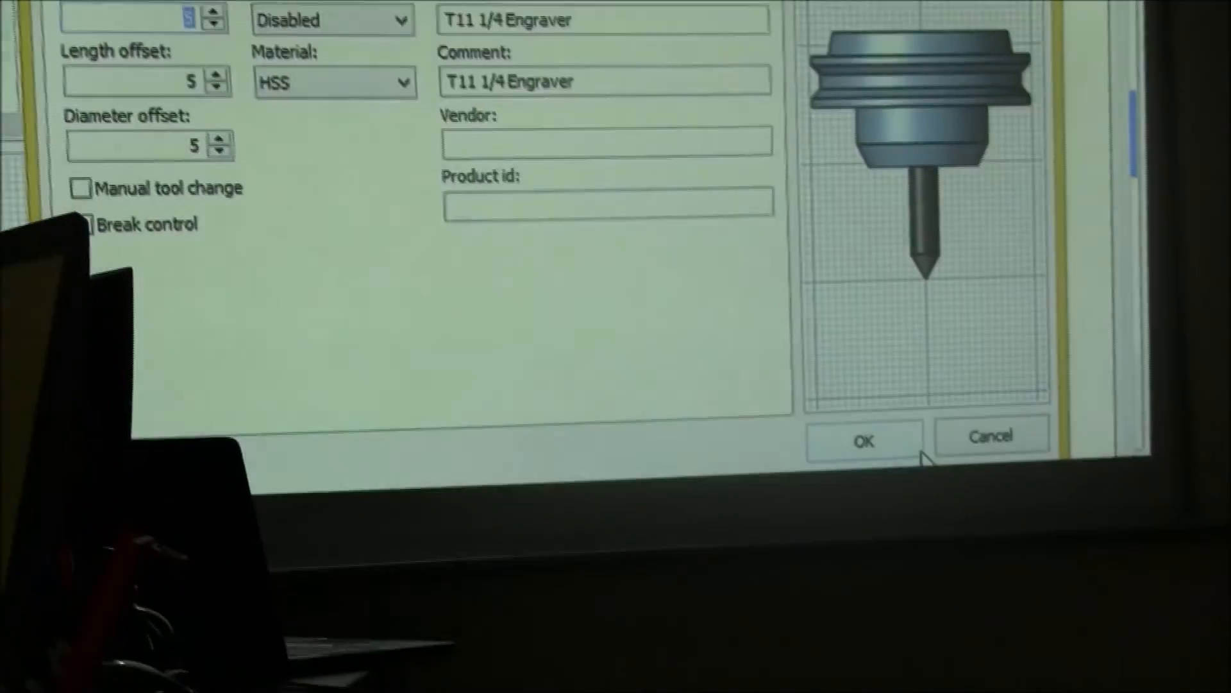
pyautogui.click(863, 440)
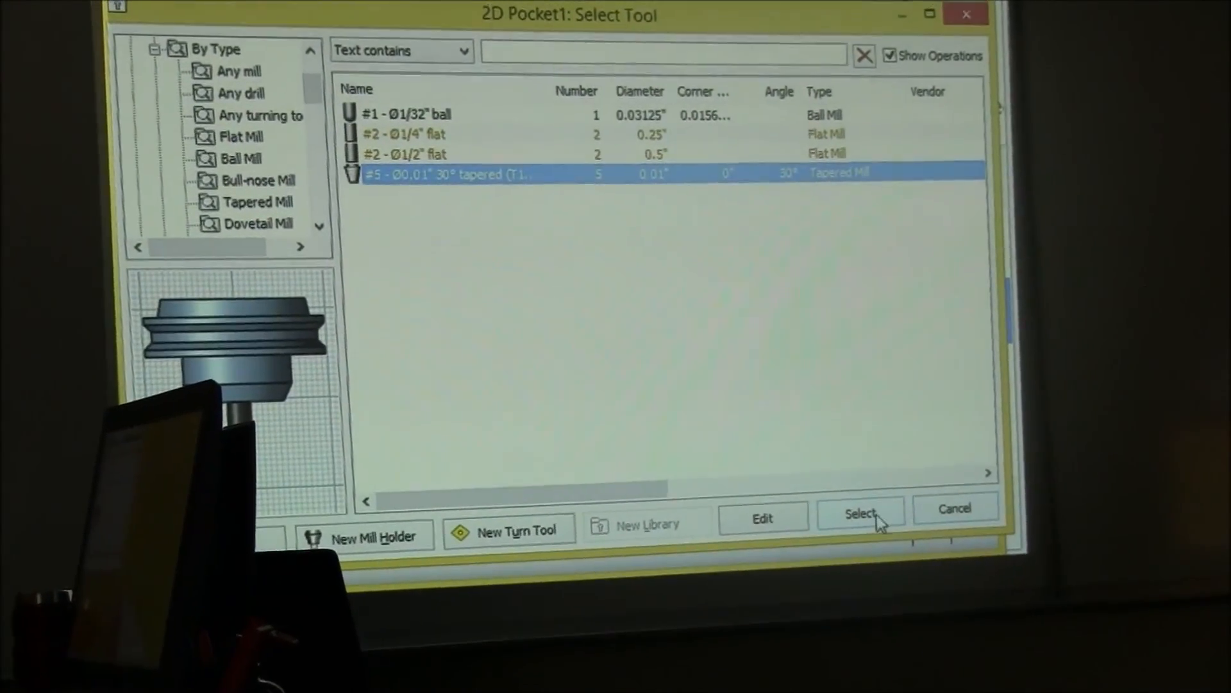
# Step: Assign the 30° tapered engraver as the 2D Pocket1 tool
pyautogui.click(859, 513)
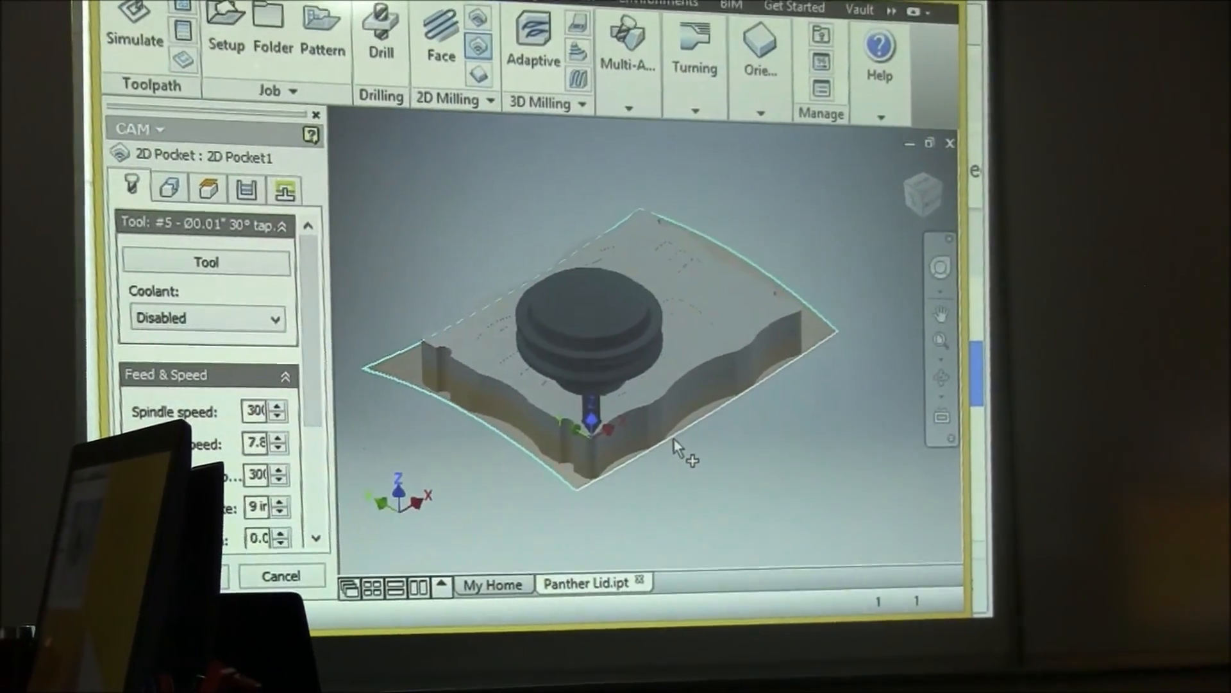
pyautogui.click(195, 174)
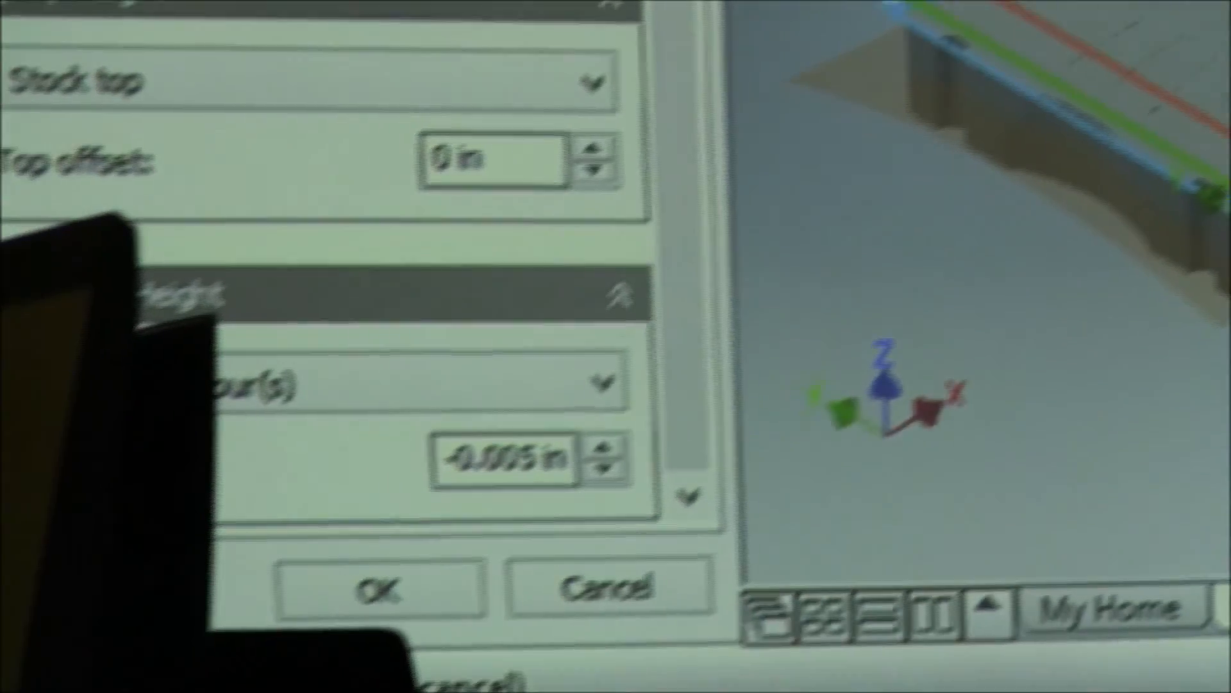
# Step: Review 2D Pocket1's geometry, showing the engraved letter shapes selected as pockets
pyautogui.click(381, 589)
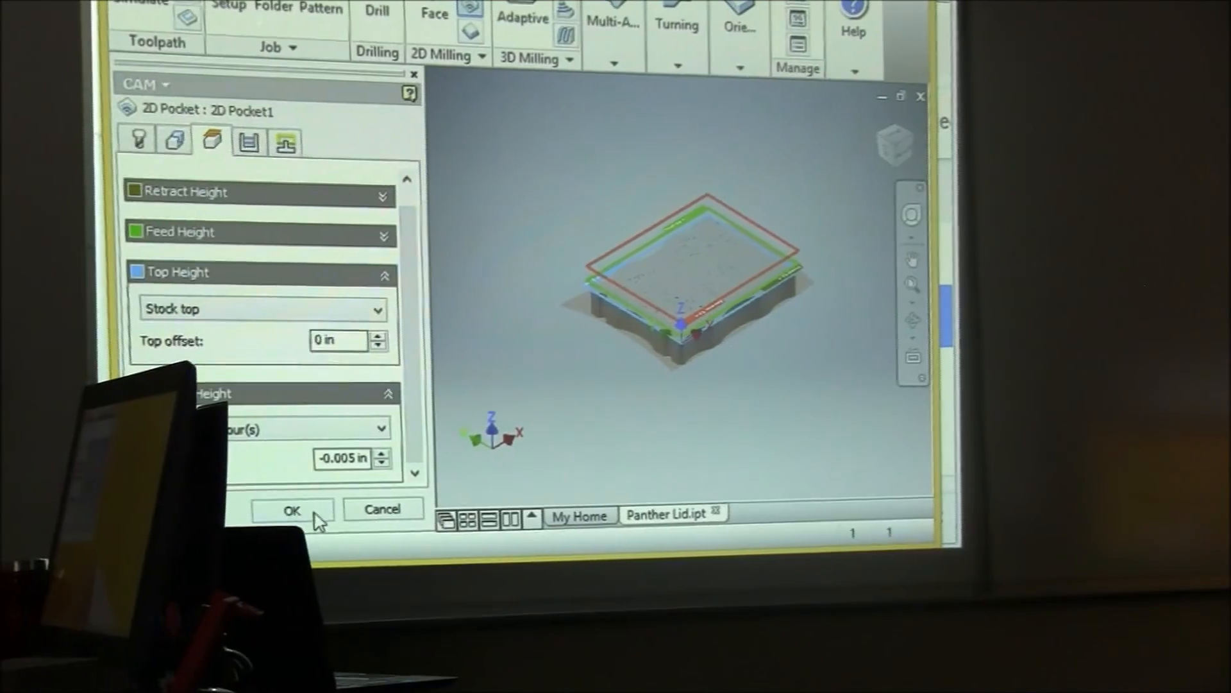
pyautogui.click(348, 156)
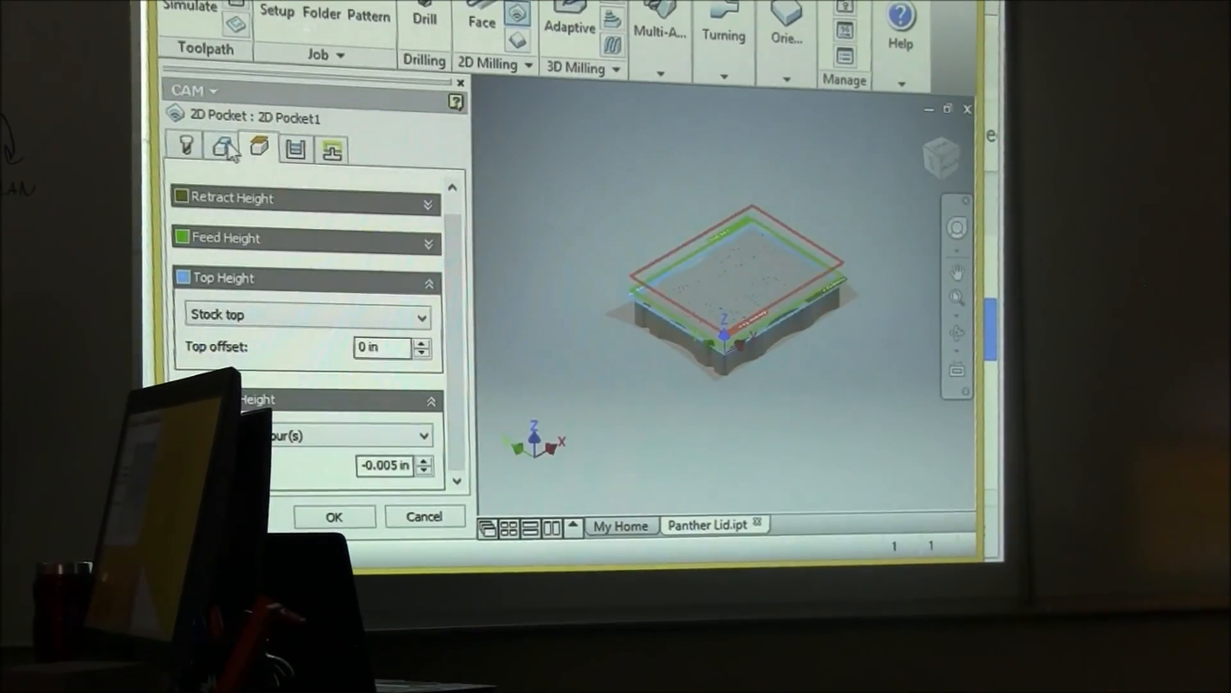
pyautogui.click(213, 130)
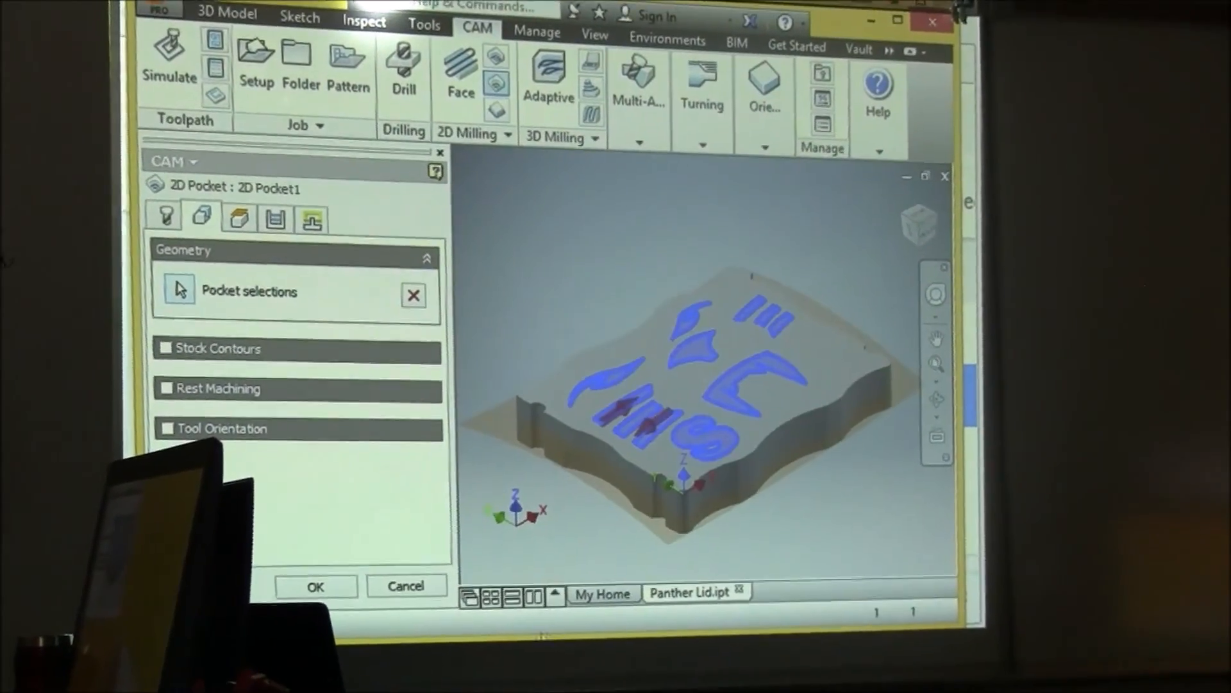
# Step: Generate the 2D Pocket1 engraving toolpath and run its simulation to 100%
pyautogui.click(315, 586)
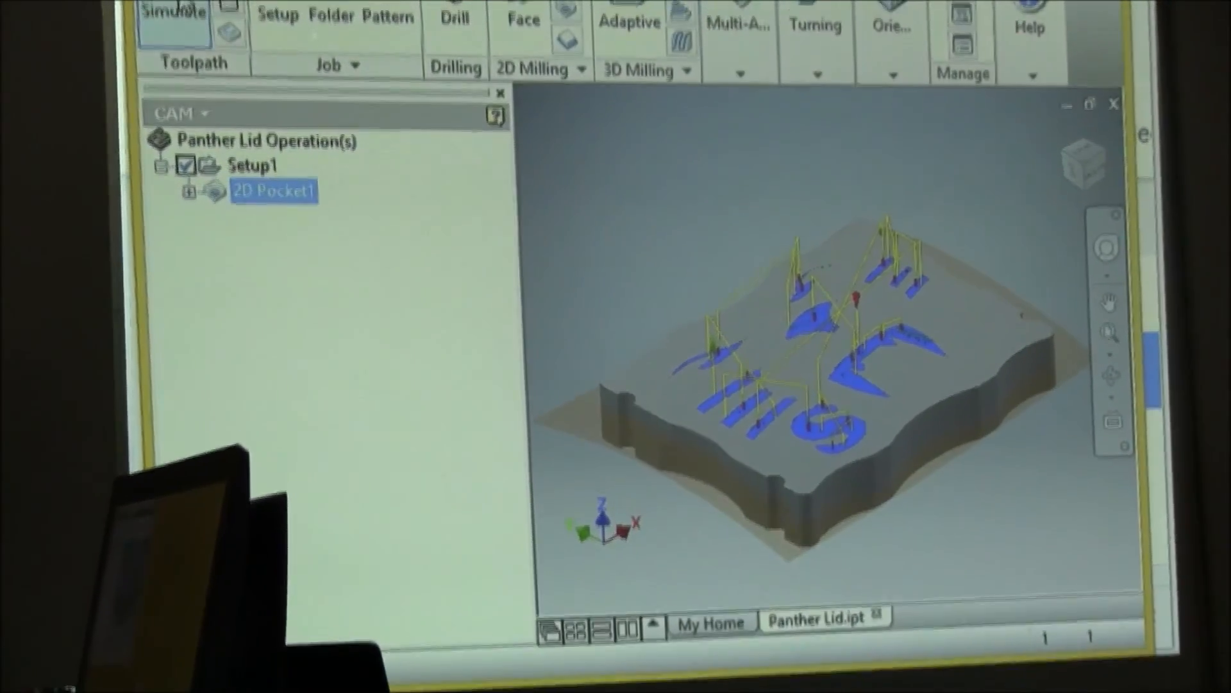
pyautogui.click(171, 24)
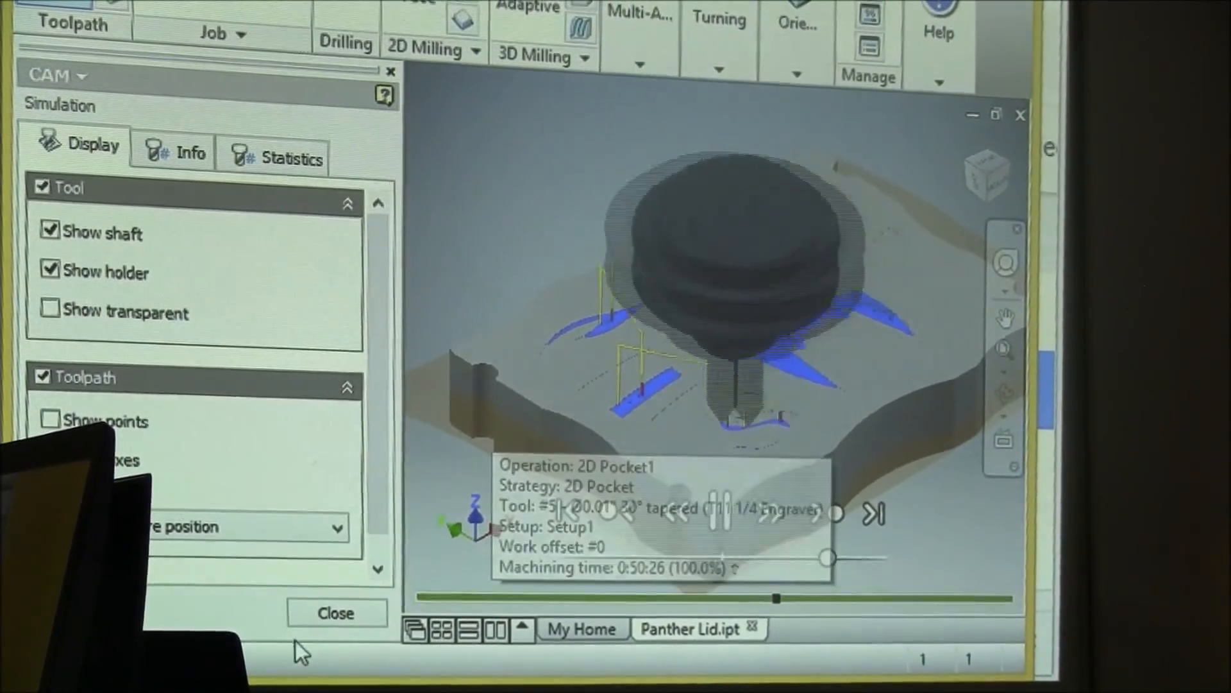
# Step: Set 2D Pocket1's bottom offset to -0.05 in and regenerate the toolpath
pyautogui.click(335, 613)
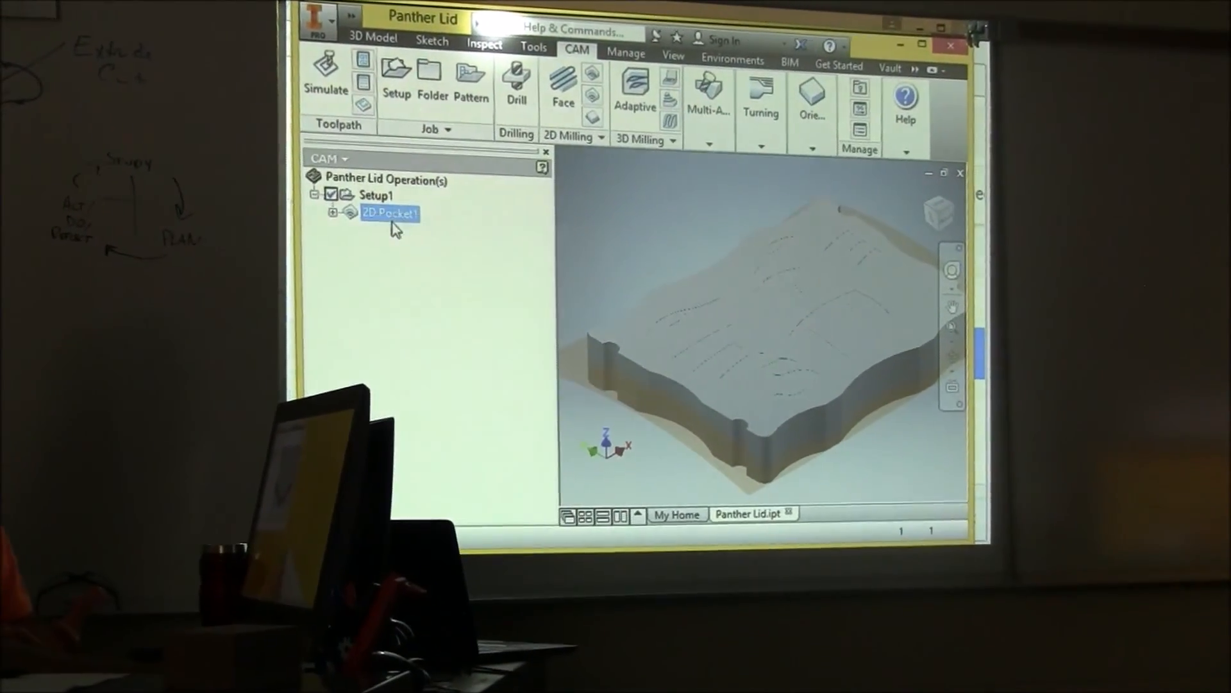
pyautogui.doubleClick(390, 213)
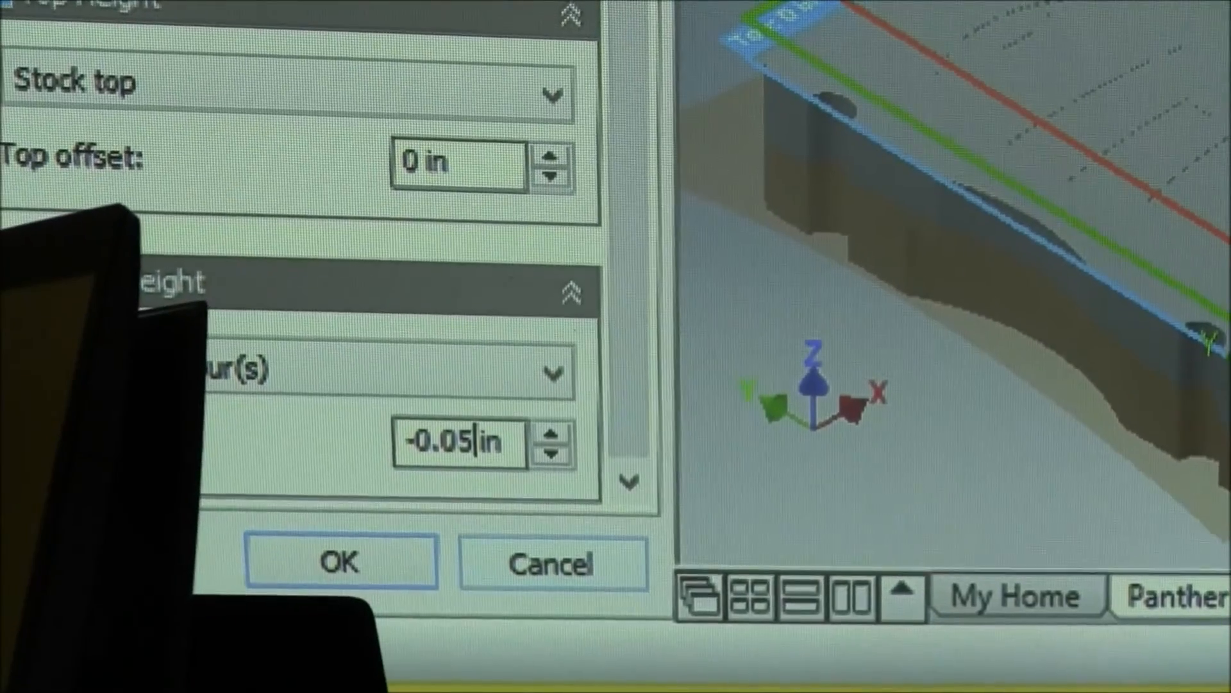
pyautogui.click(341, 562)
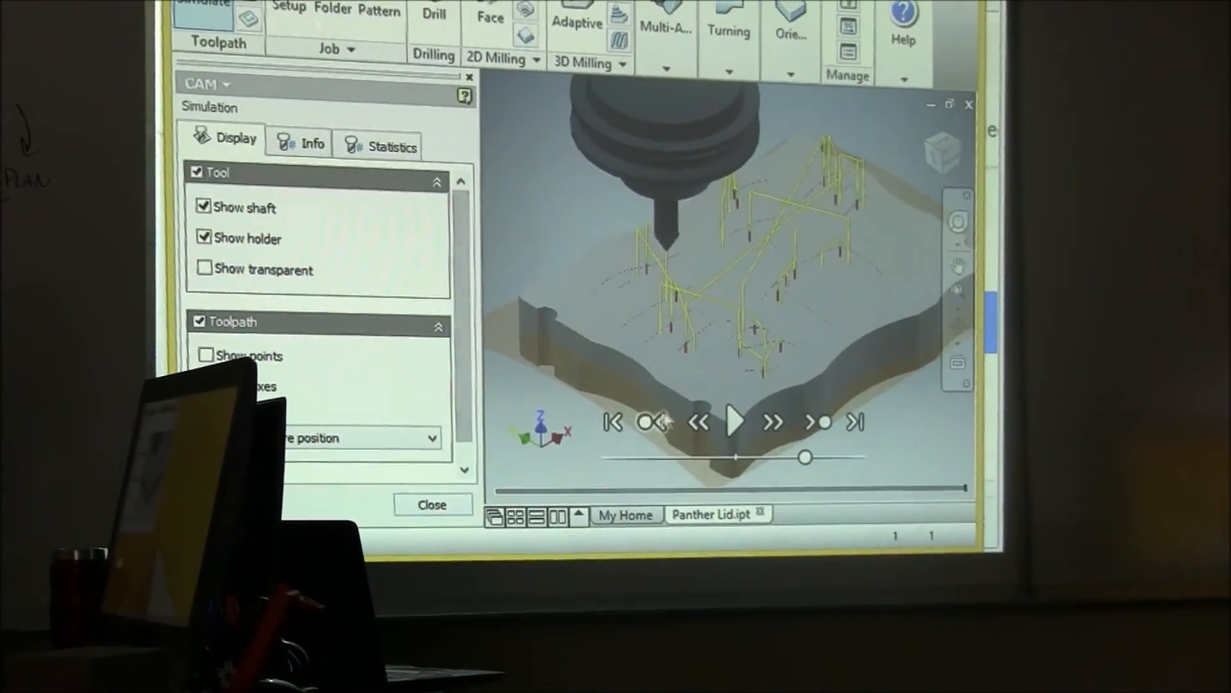
# Step: Play the deeper pocket simulation and return the model to its home view
pyautogui.click(735, 422)
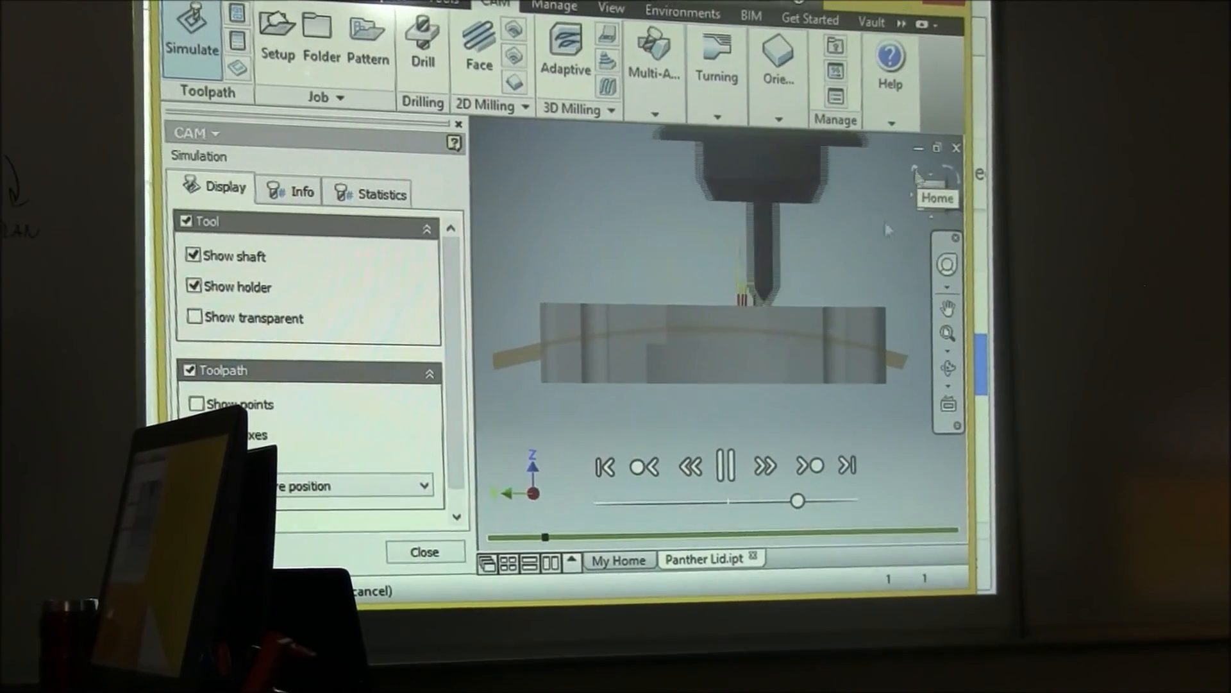
pyautogui.click(425, 552)
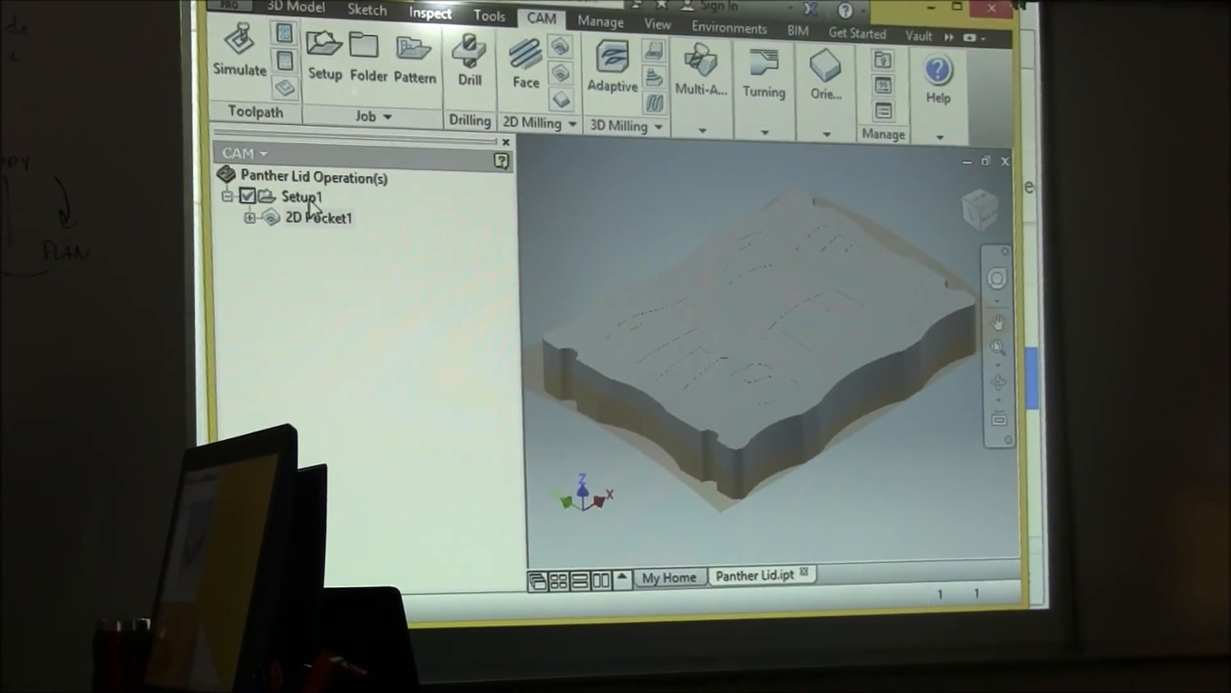
# Step: Add a 2D Adaptive Clearing operation under Setup1 using the #2 Ø1/4" flat end mill
pyautogui.click(300, 198)
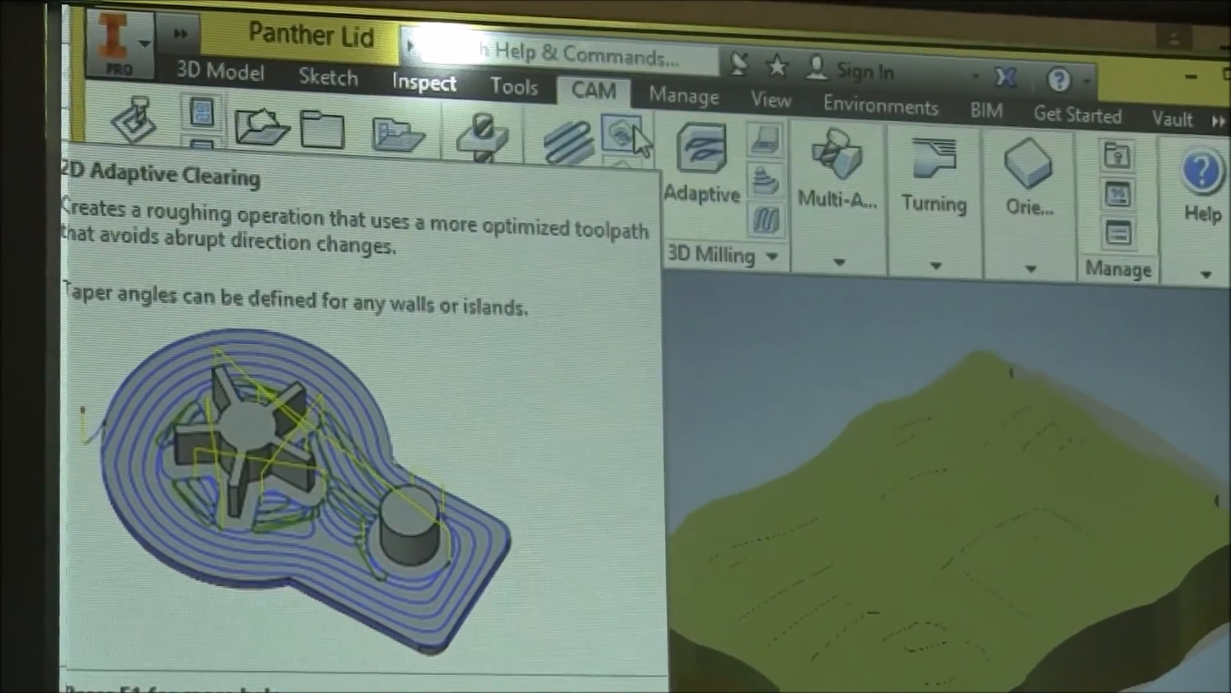
pyautogui.click(617, 137)
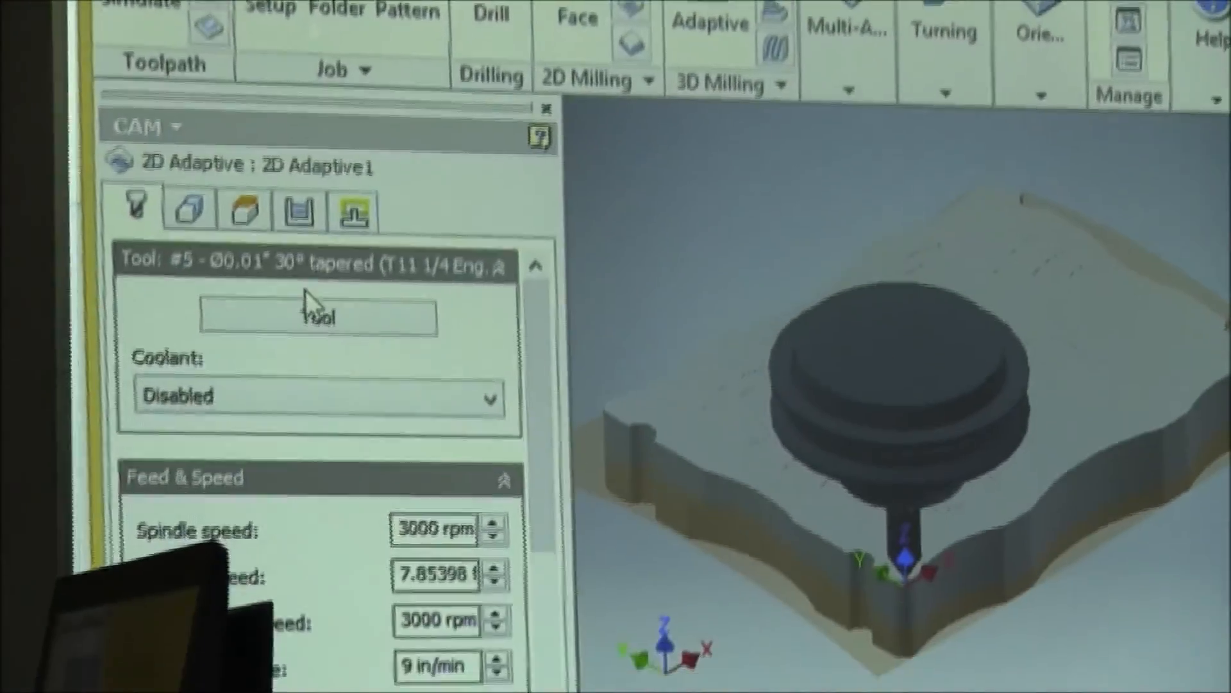
pyautogui.click(317, 314)
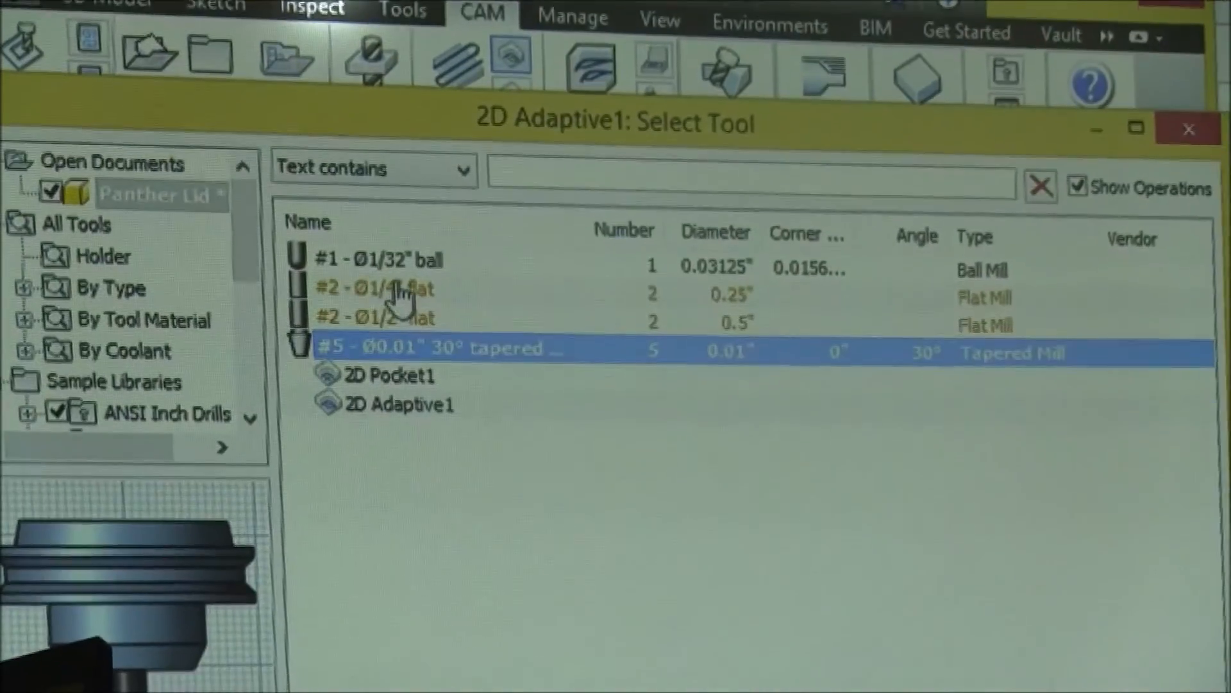
pyautogui.click(377, 288)
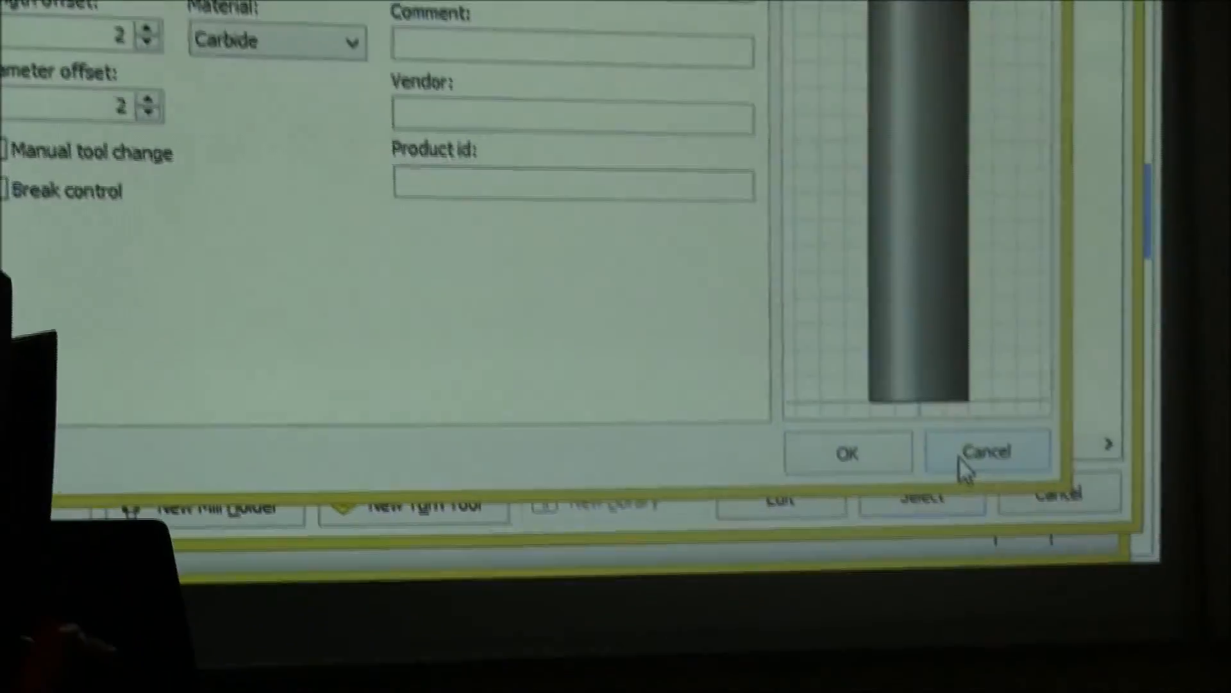
pyautogui.click(988, 450)
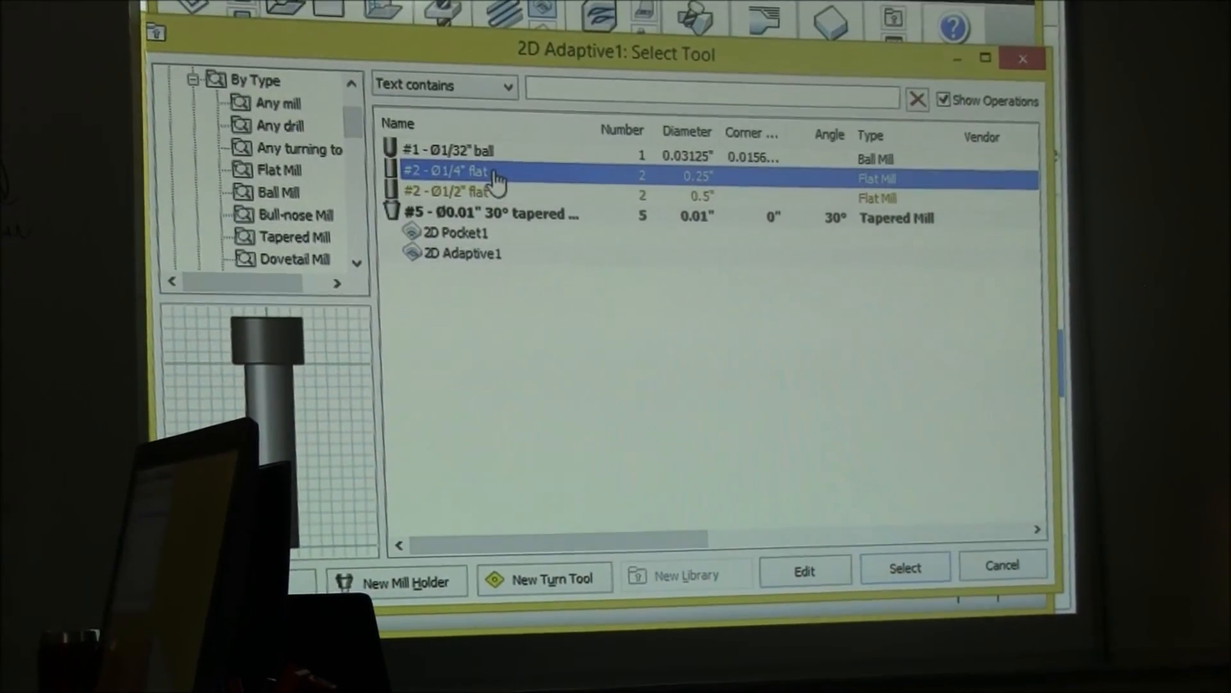
pyautogui.click(905, 566)
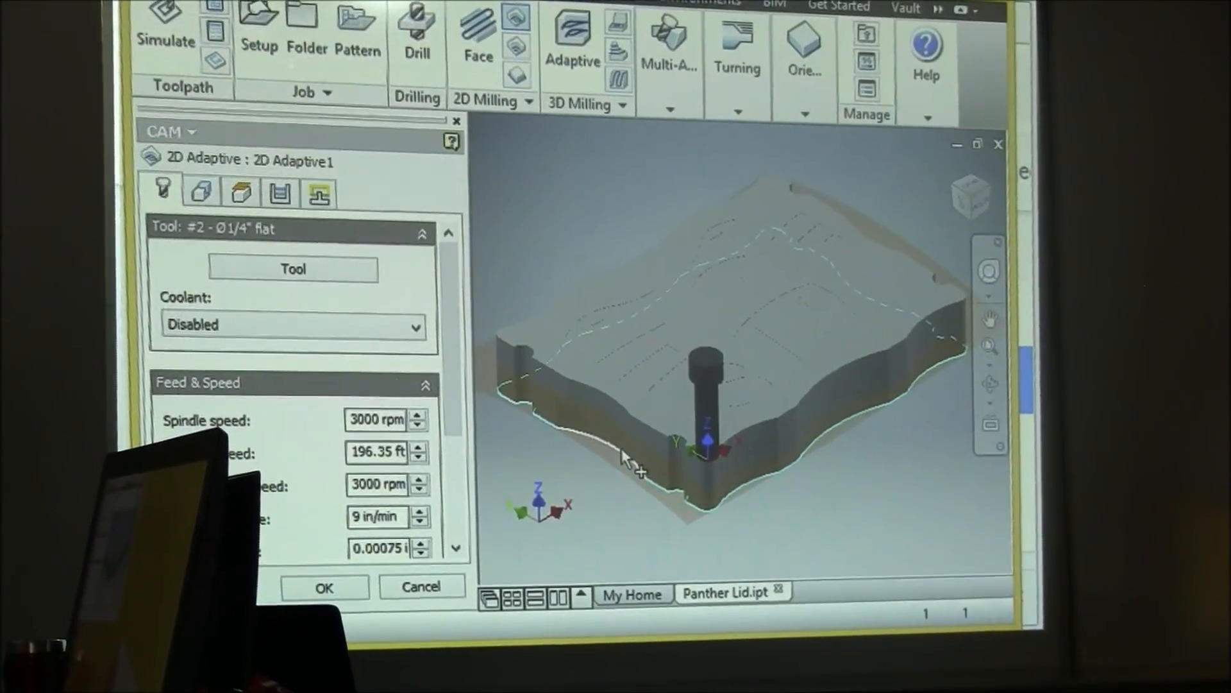
# Step: Select the lid's outer edge as the pocket boundary and generate the 2D Adaptive1 toolpath
pyautogui.click(201, 192)
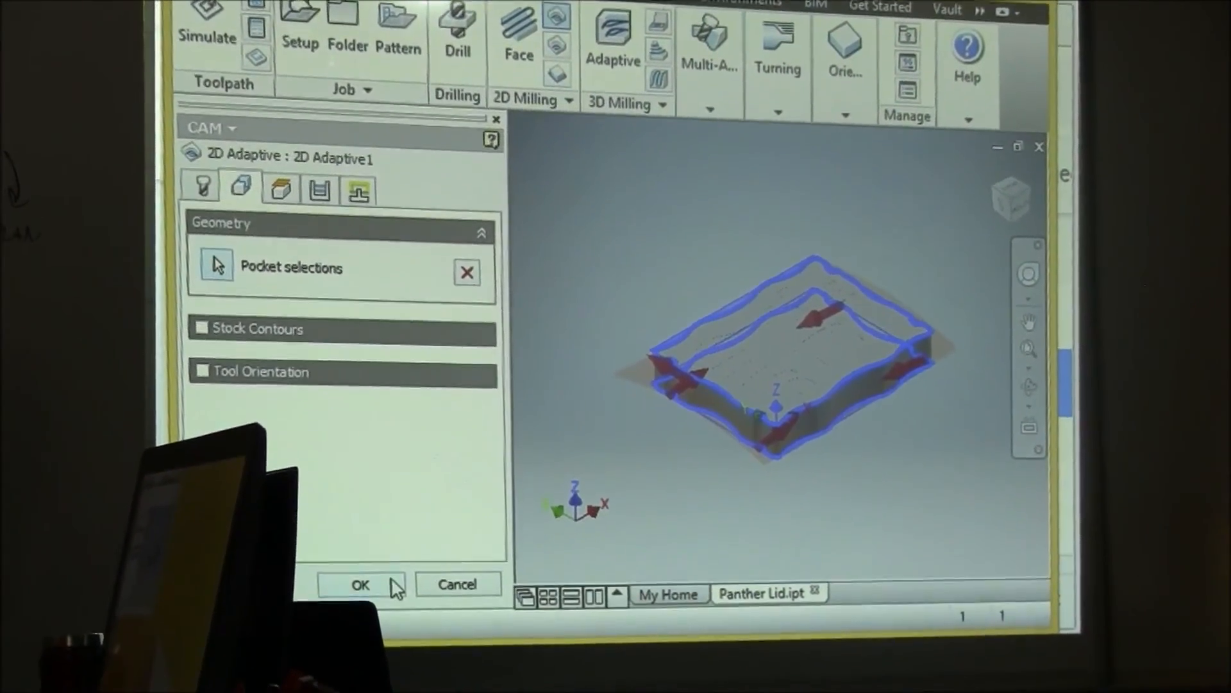
pyautogui.click(359, 585)
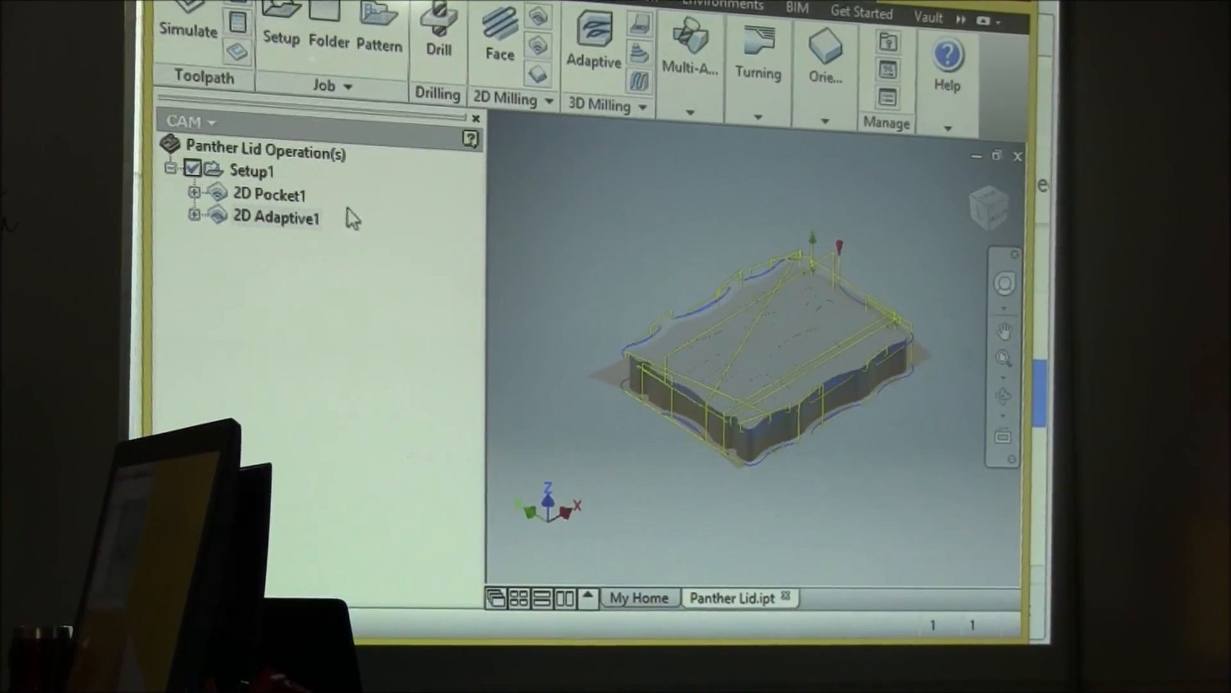
pyautogui.click(187, 29)
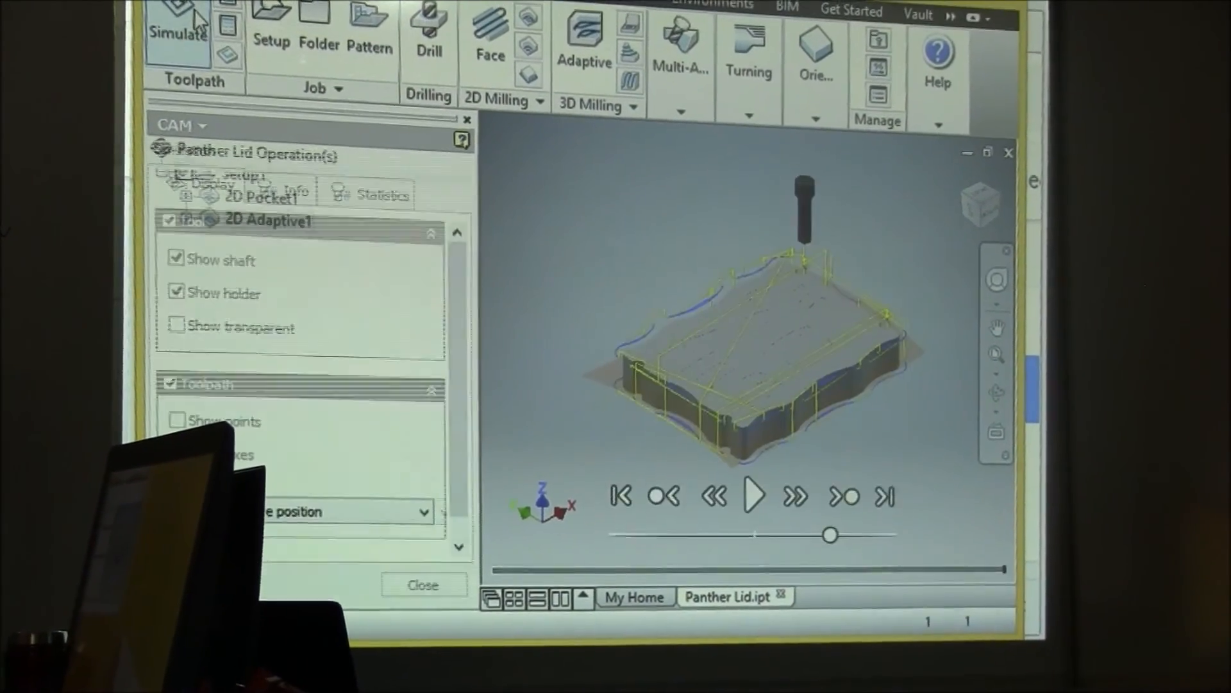
pyautogui.click(752, 495)
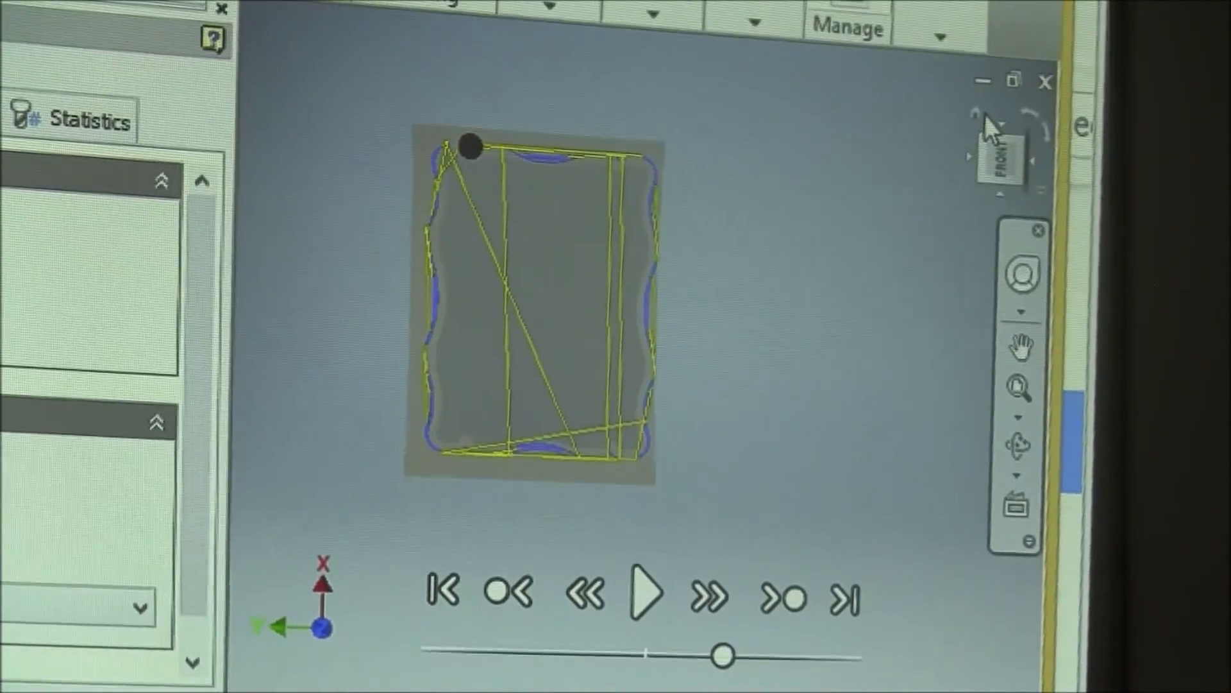
pyautogui.click(645, 592)
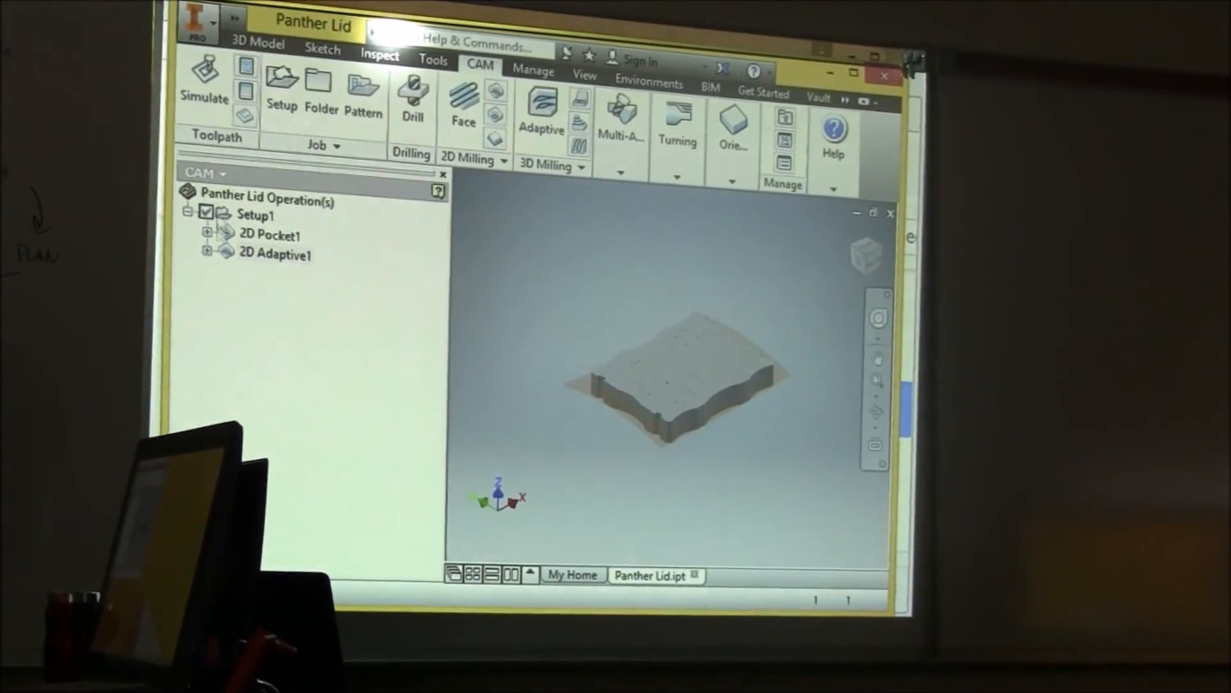
pyautogui.click(256, 215)
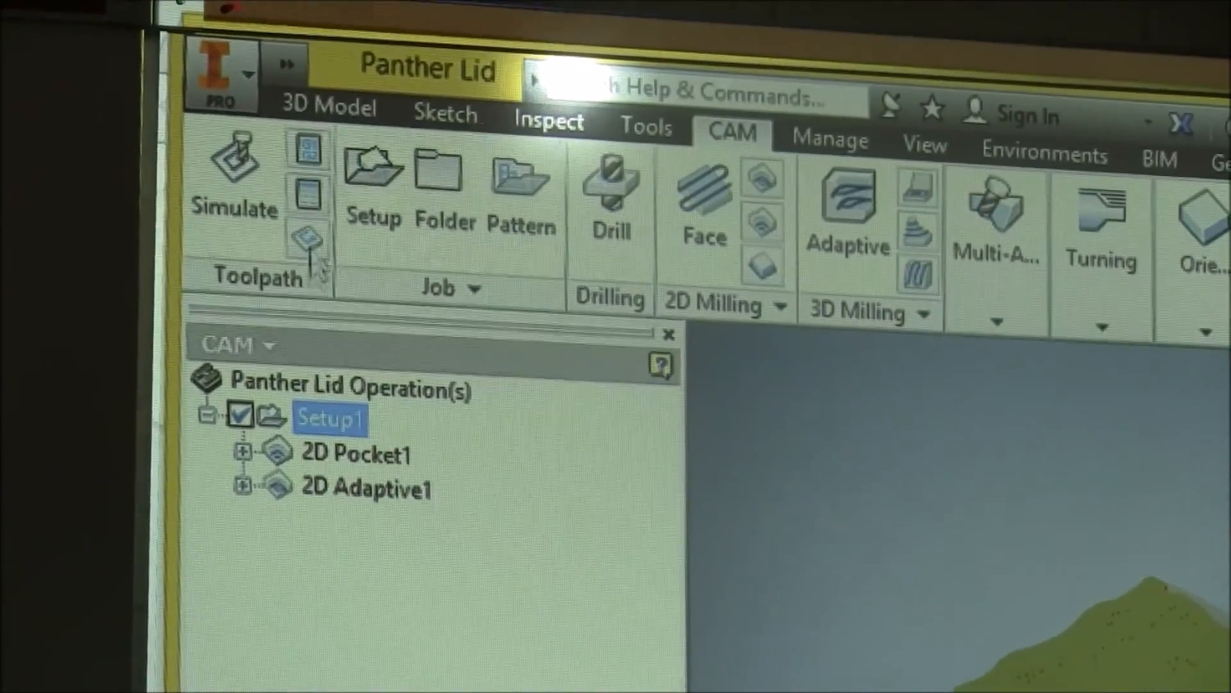
pyautogui.moveTo(313, 240)
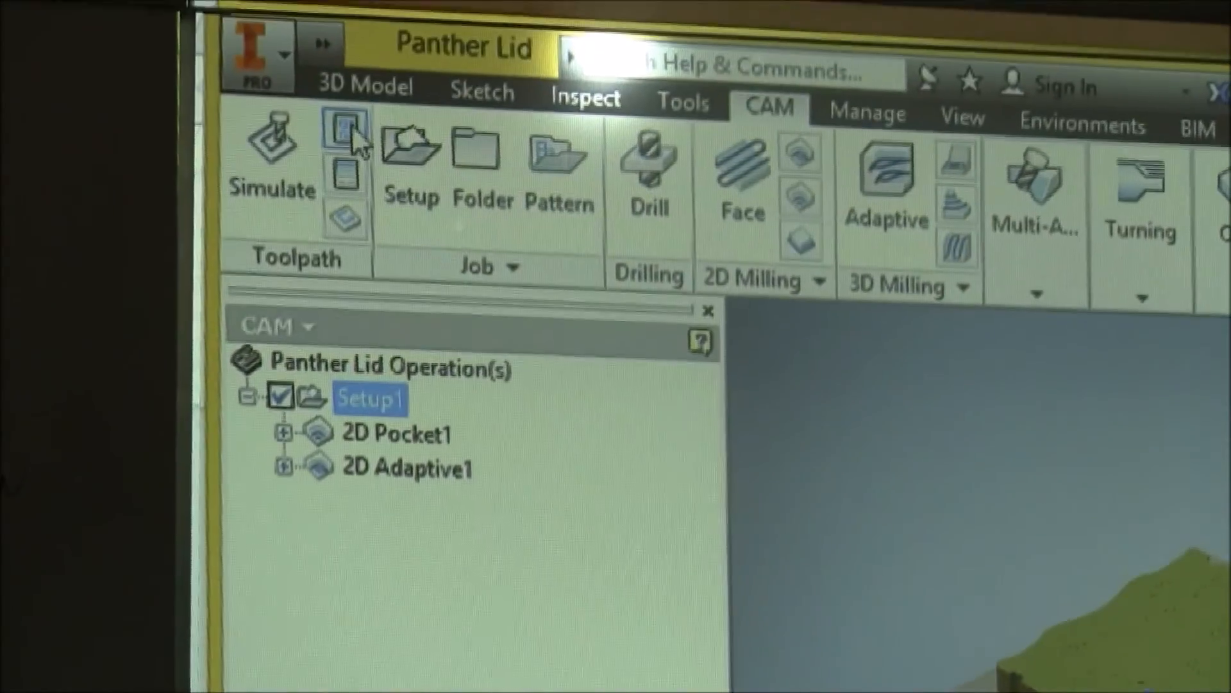
pyautogui.moveTo(341, 129)
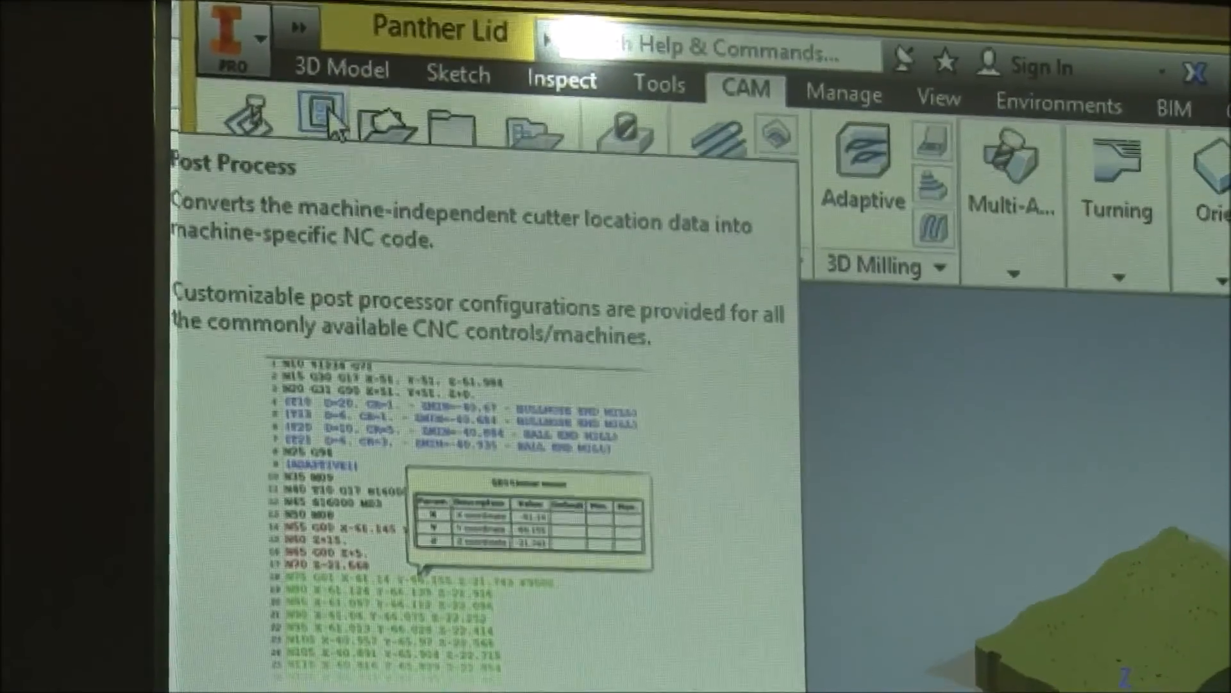
# Step: Post-process Setup1's toolpaths into an NC file with program name 'top lid'
pyautogui.click(320, 125)
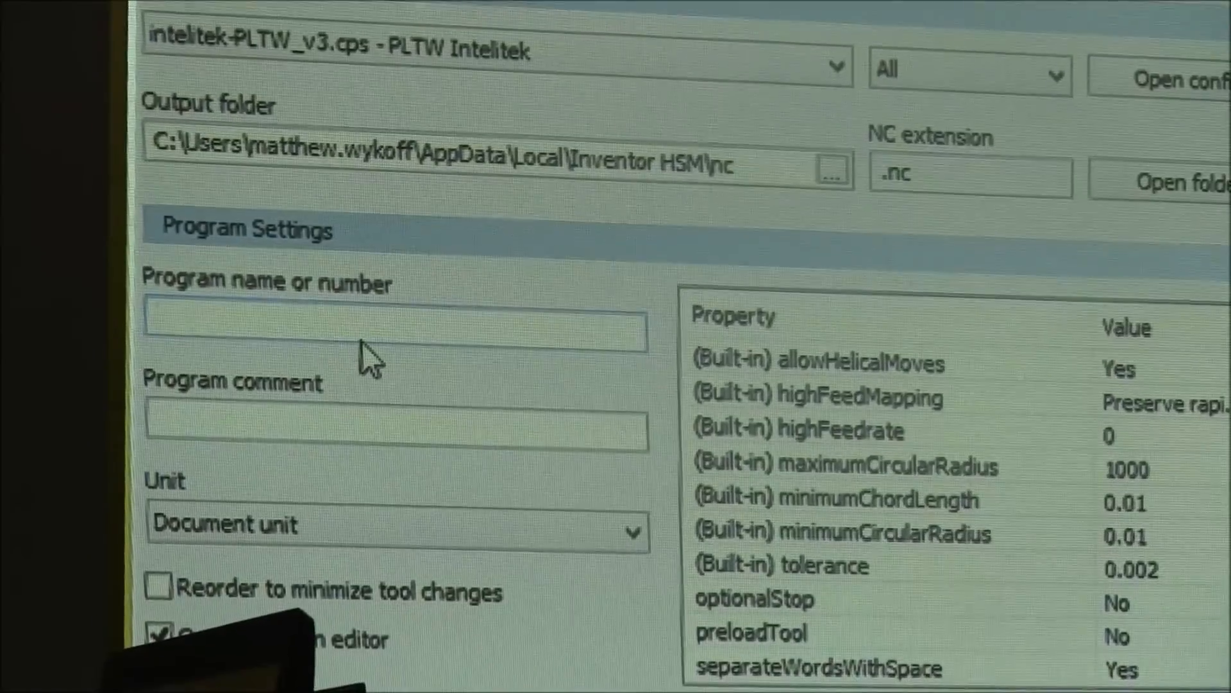
pyautogui.write('top lid')
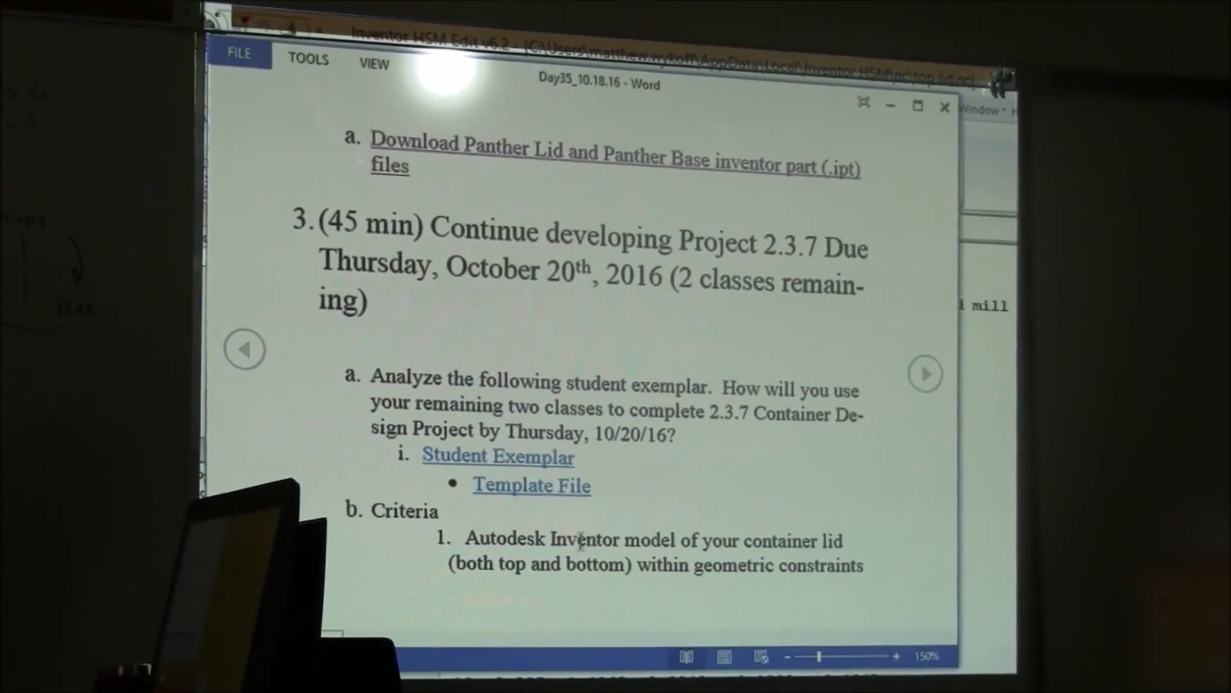
# Step: Scroll the Day 35 lesson plan to the Project 2.3.7 container lid criteria
pyautogui.scroll(-3)
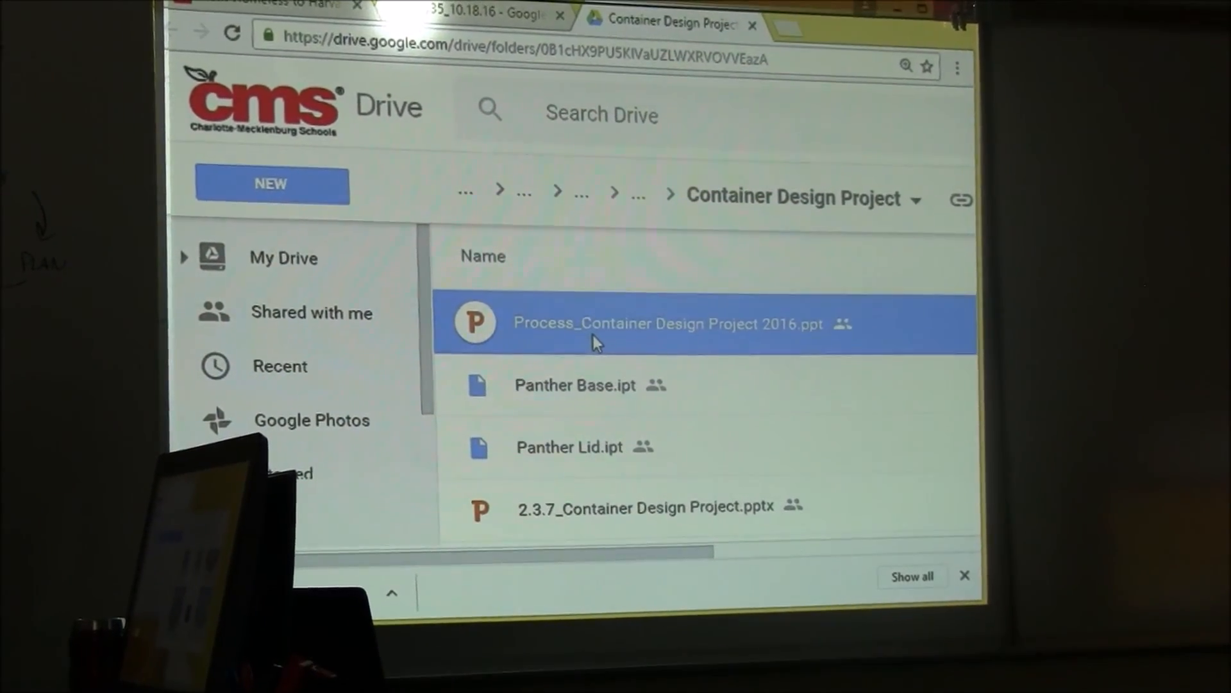
# Step: Preview the Process_Container Design Project 2016 presentation through to its NC-code and tool-library slides
pyautogui.doubleClick(667, 323)
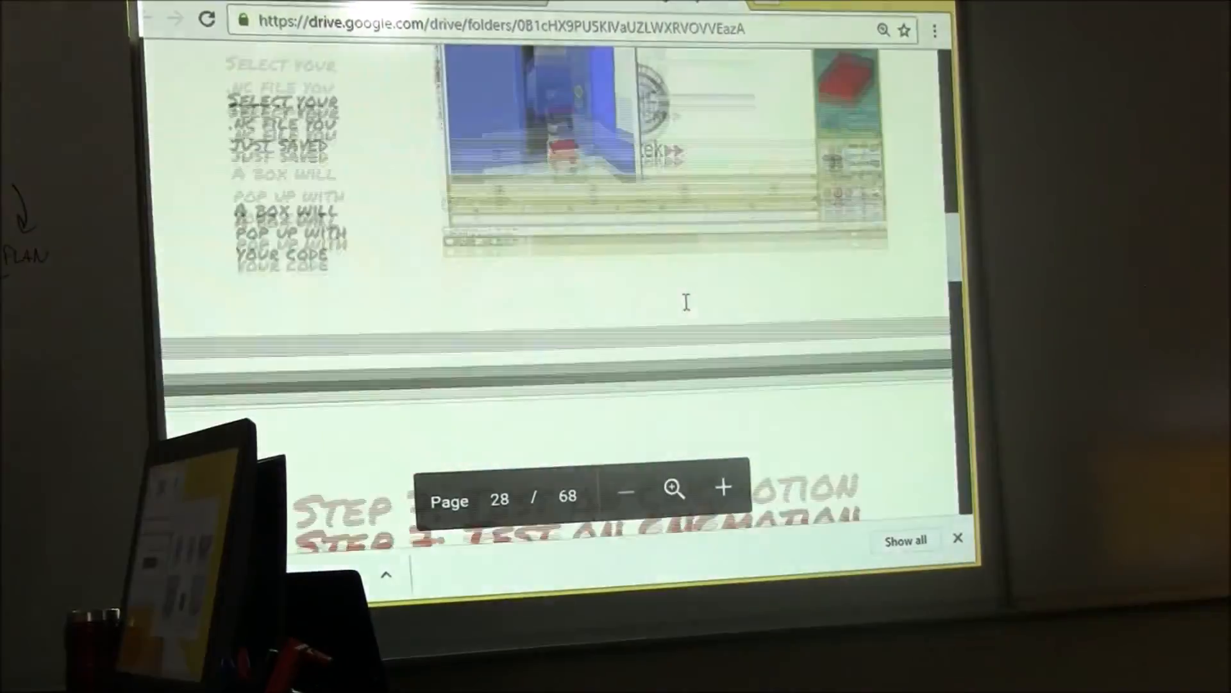
pyautogui.scroll(-3)
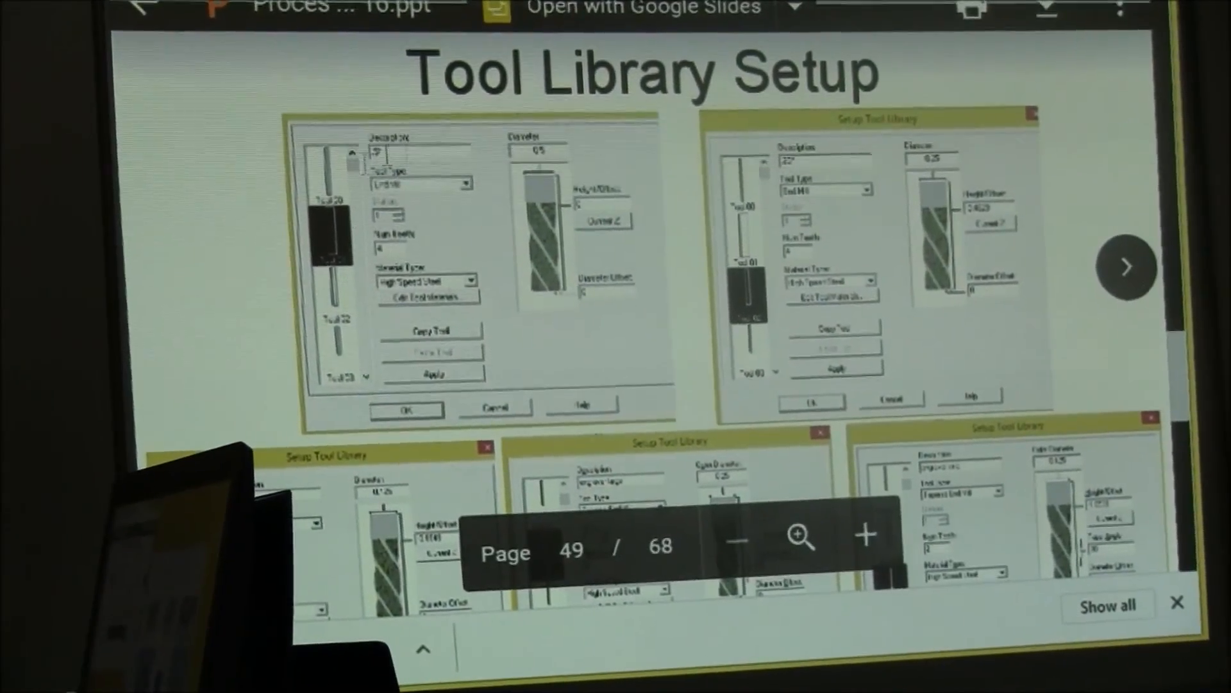
pyautogui.scroll(-3)
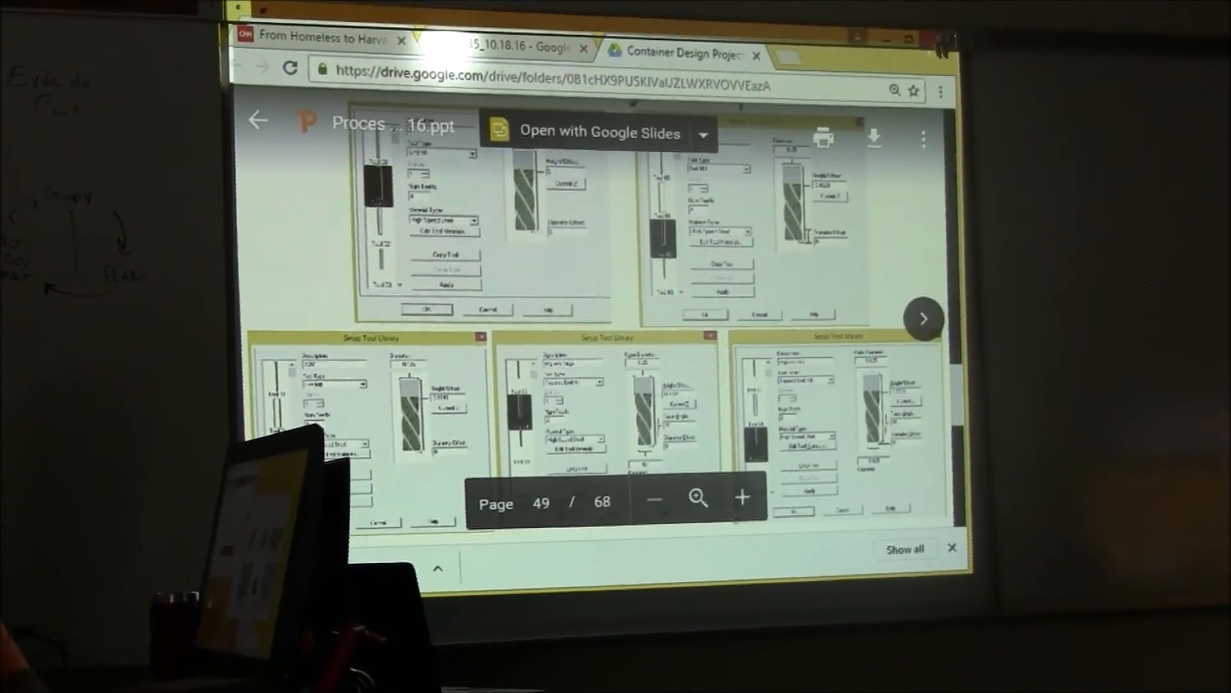
pyautogui.click(923, 318)
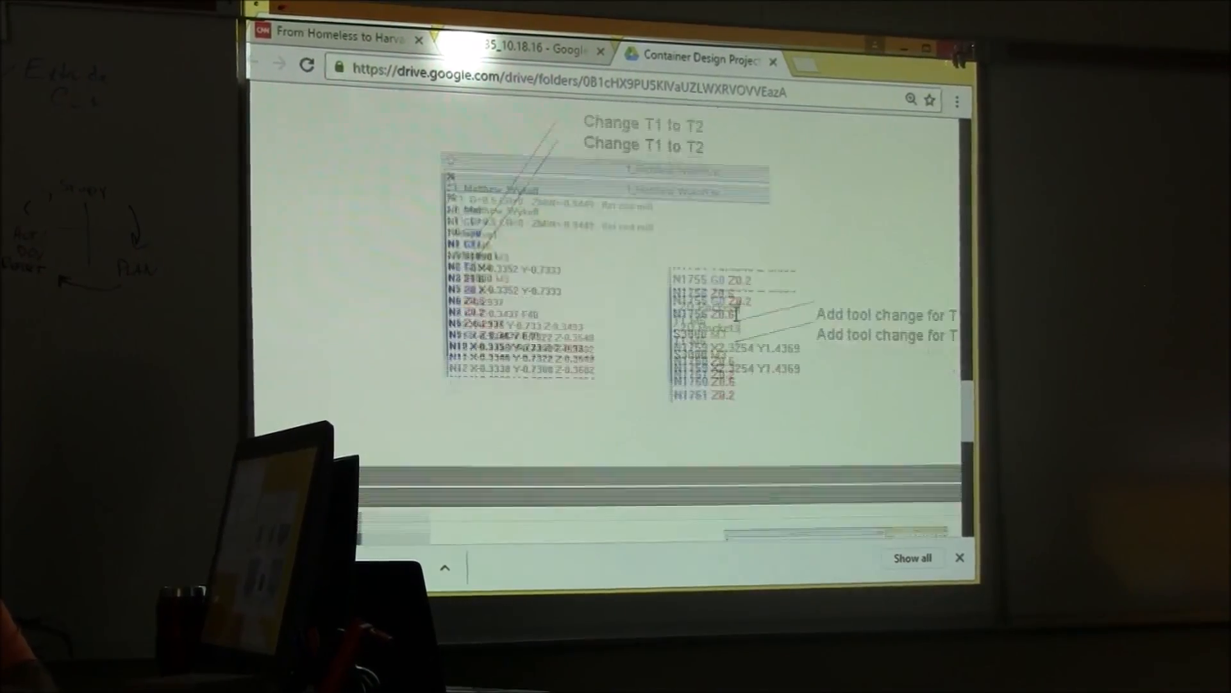
pyautogui.click(937, 322)
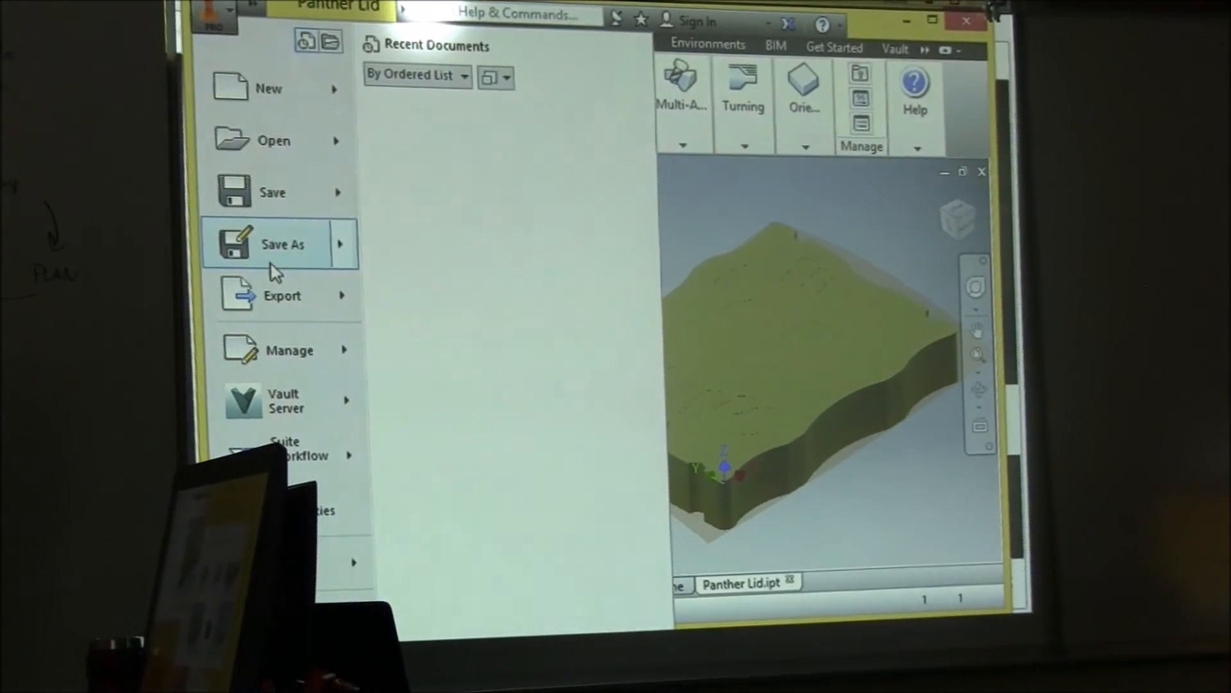
# Step: Save the lid part as a new file named 'Panther Lid bottom'
pyautogui.click(274, 196)
pyautogui.write('Panther Lid bottom')
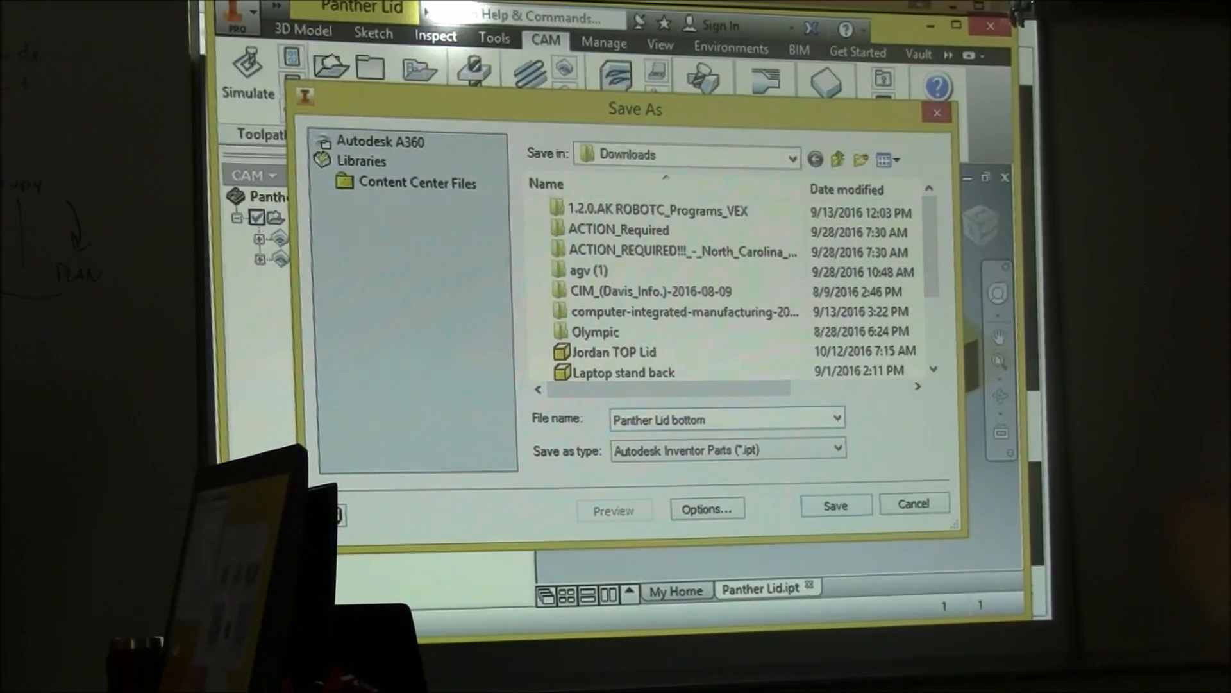
pyautogui.click(835, 504)
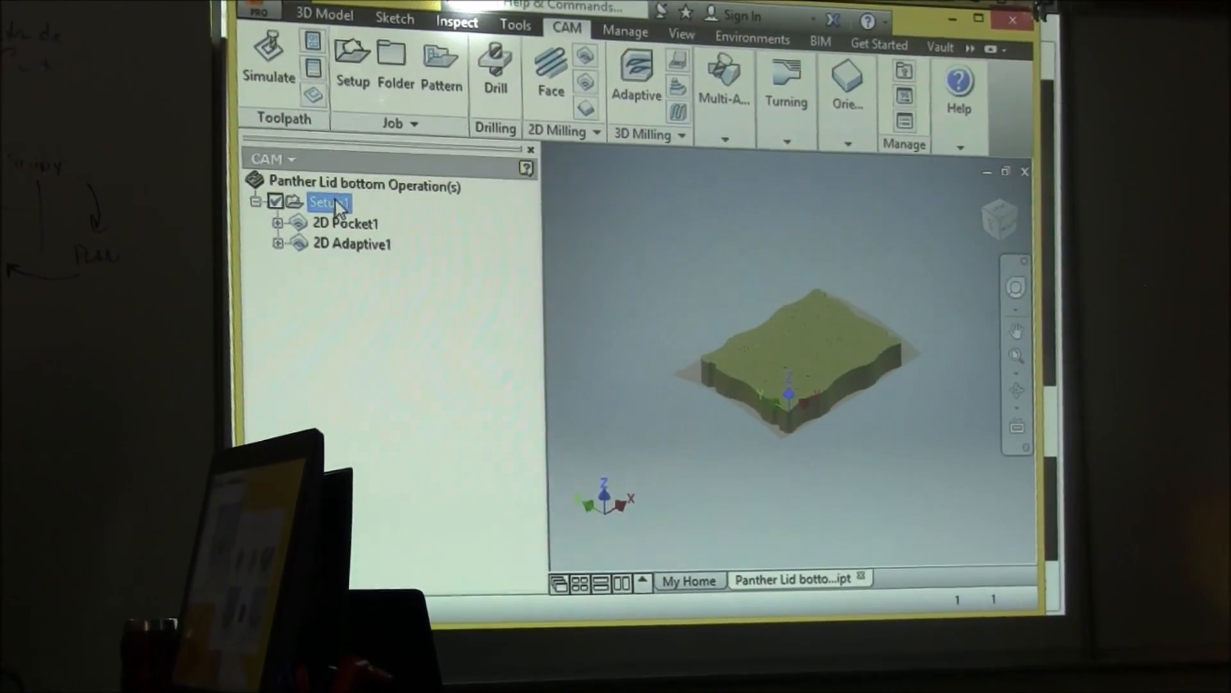
# Step: Delete 2D Pocket1 and 2D Adaptive1 from Setup1 via their context menus
pyautogui.rightClick(322, 205)
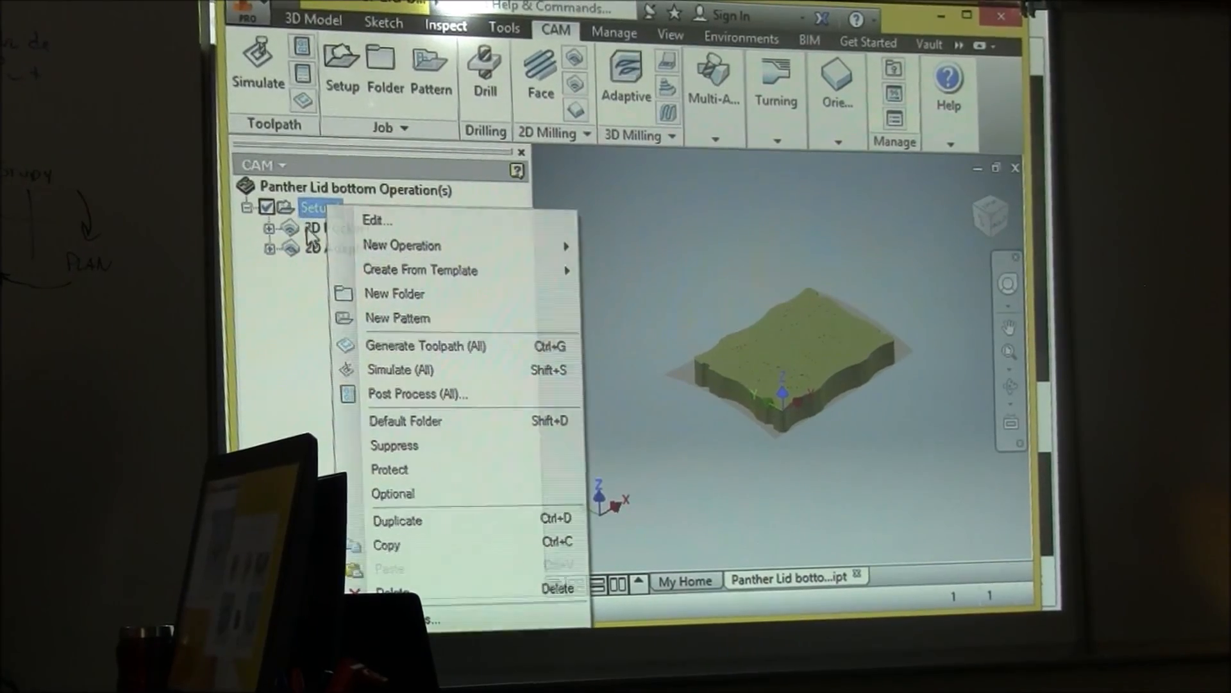
pyautogui.rightClick(339, 232)
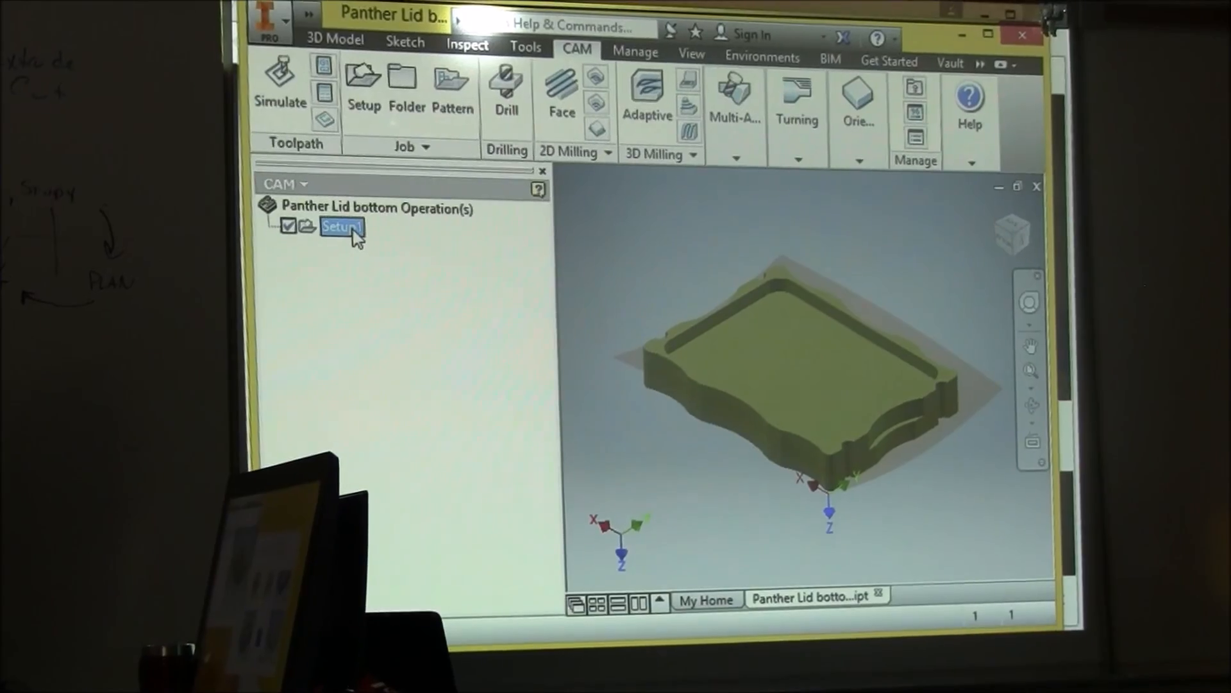
# Step: Edit Setup1 so its WCS Z axis points out of the lid's bottom face and accept
pyautogui.doubleClick(339, 225)
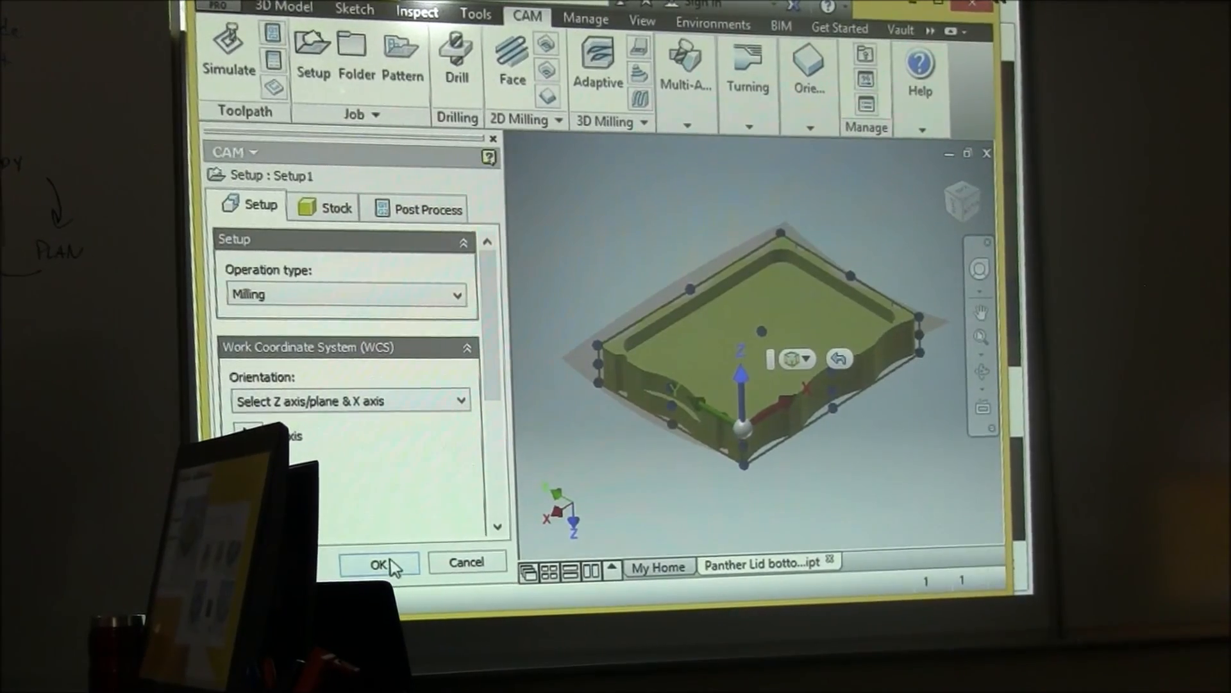
pyautogui.click(380, 565)
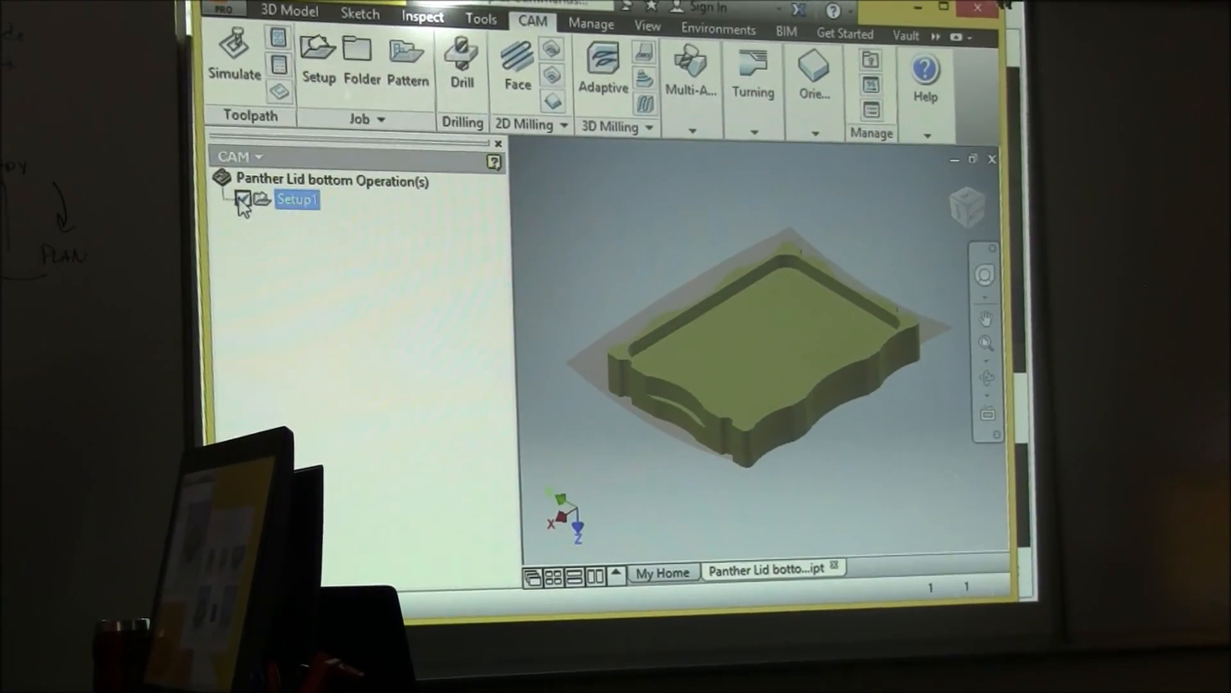
pyautogui.click(330, 195)
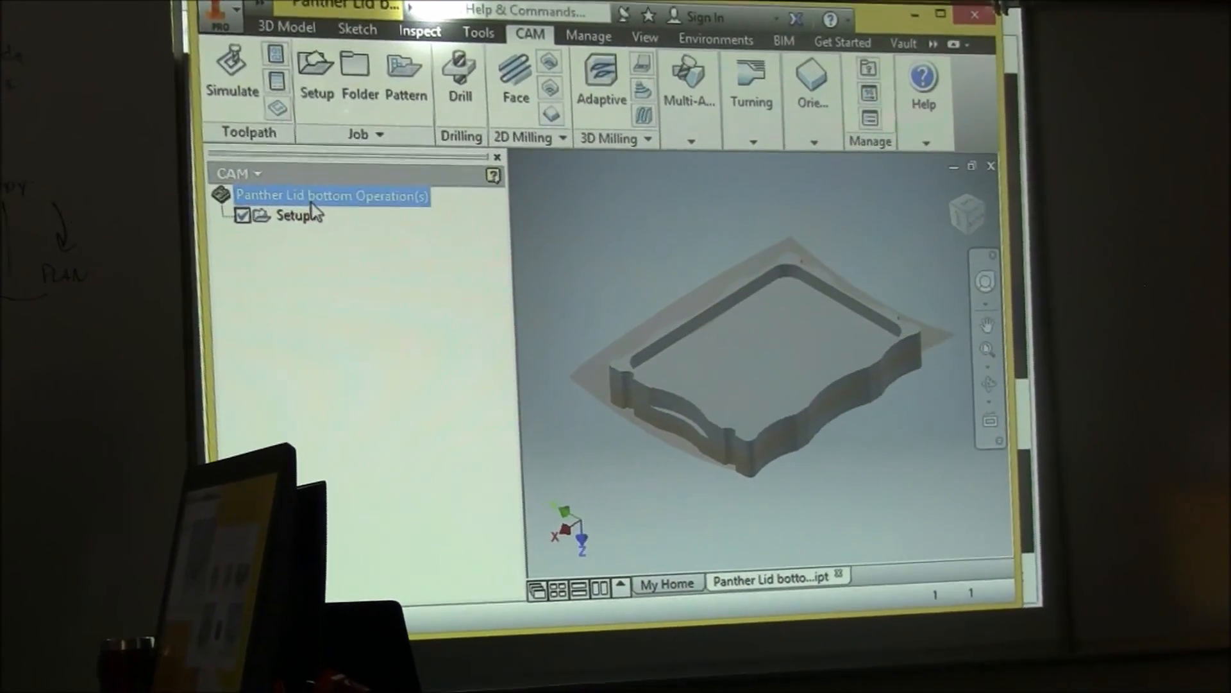